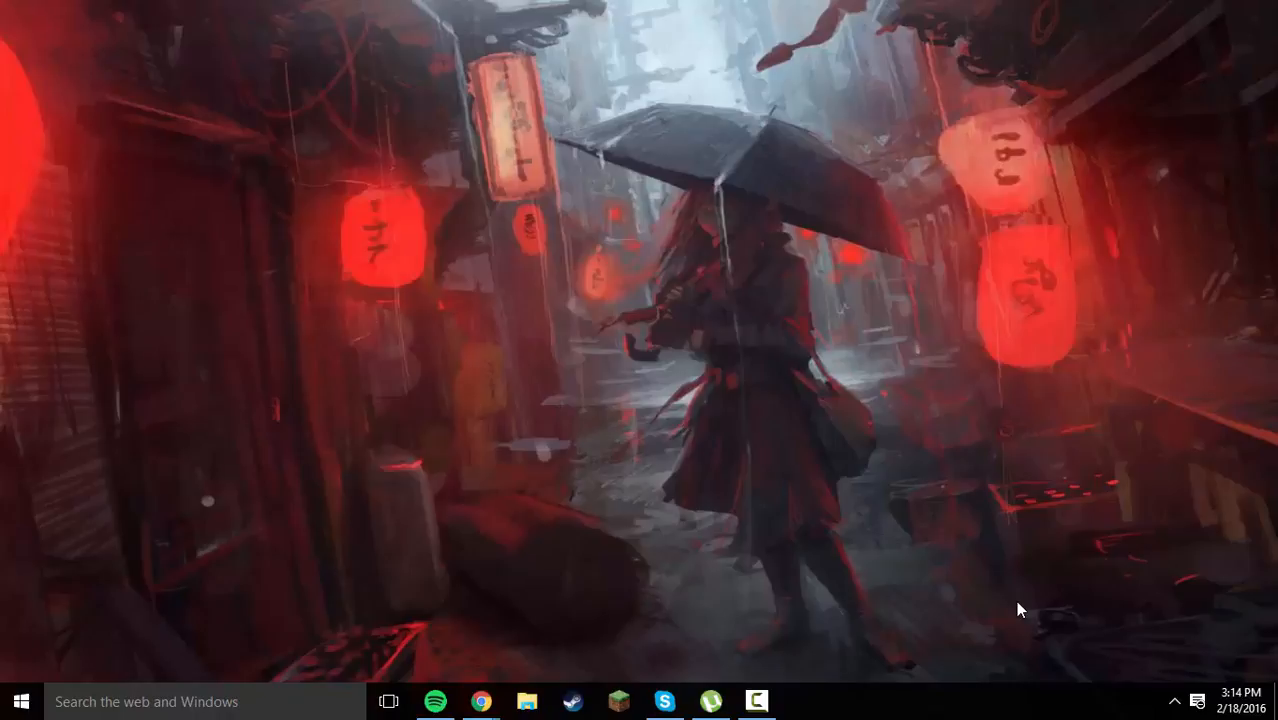
{"action": "mouse_move", "coordinate": [30, 332]}
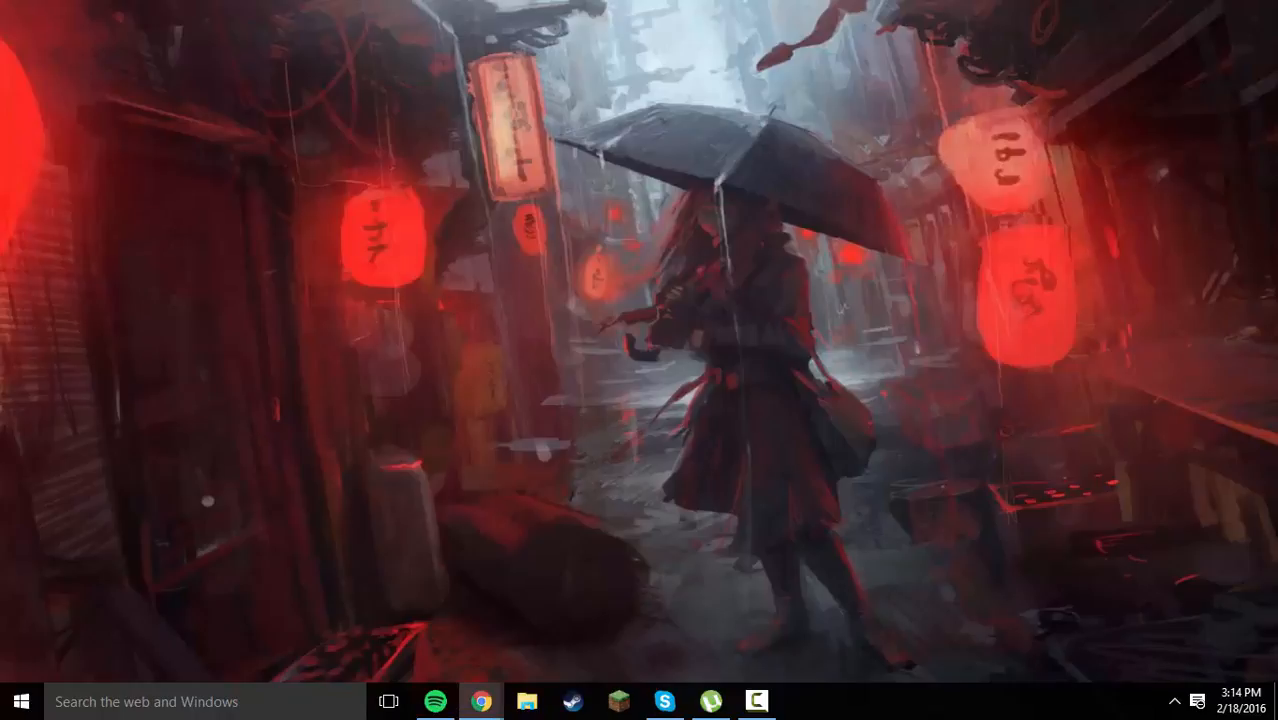
Download the Minecraft Launcher executable from MediaFire and run the downloaded file
{"action": "left_click", "coordinate": [480, 700]}
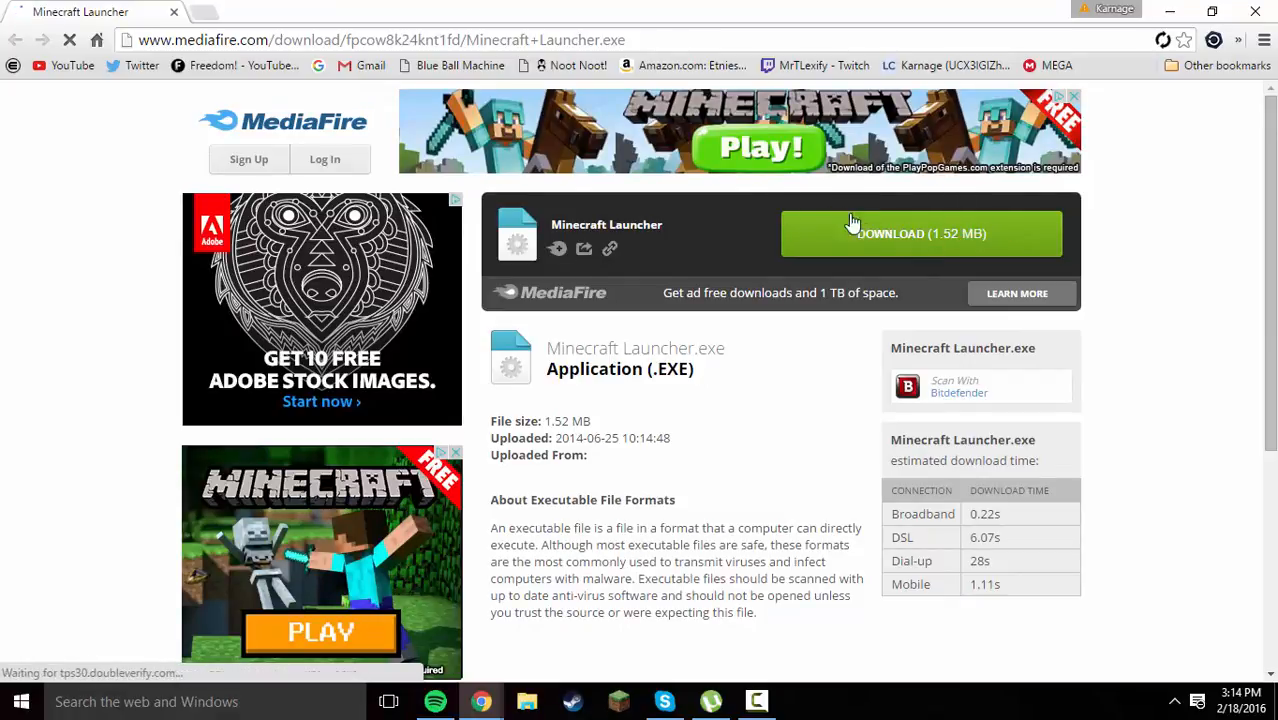
{"action": "left_click", "coordinate": [920, 232]}
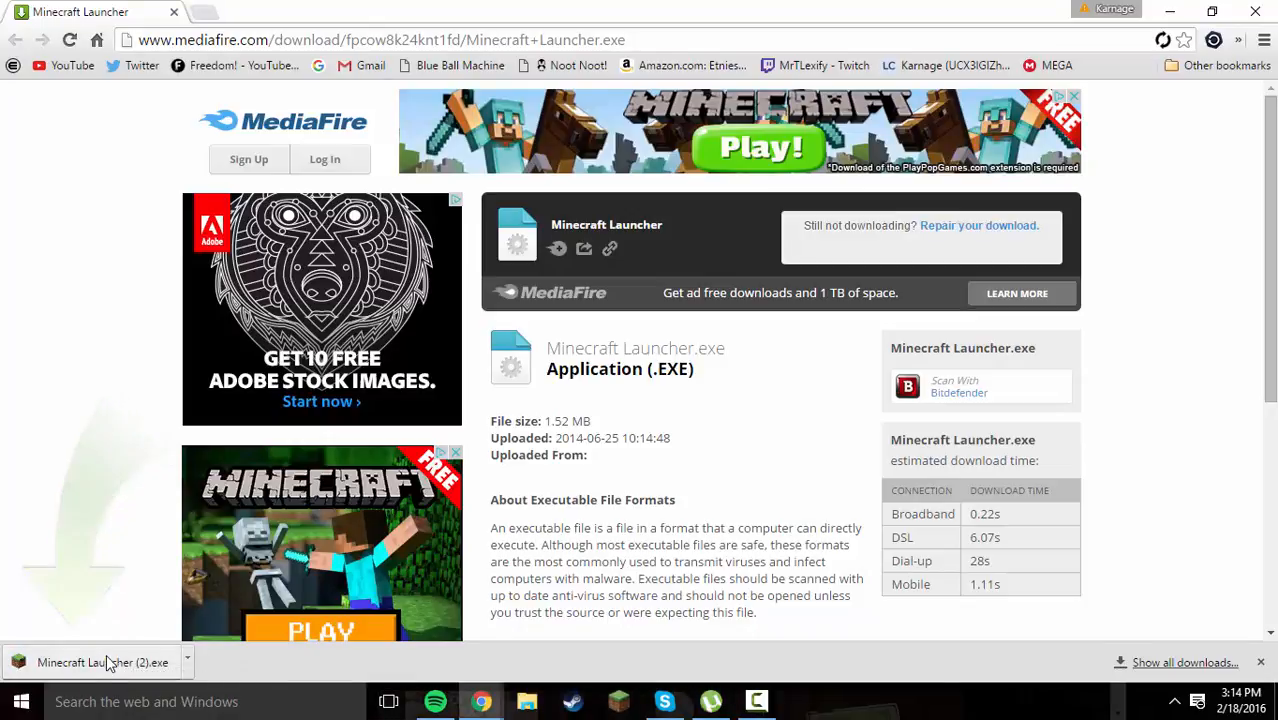
{"action": "left_click", "coordinate": [90, 662]}
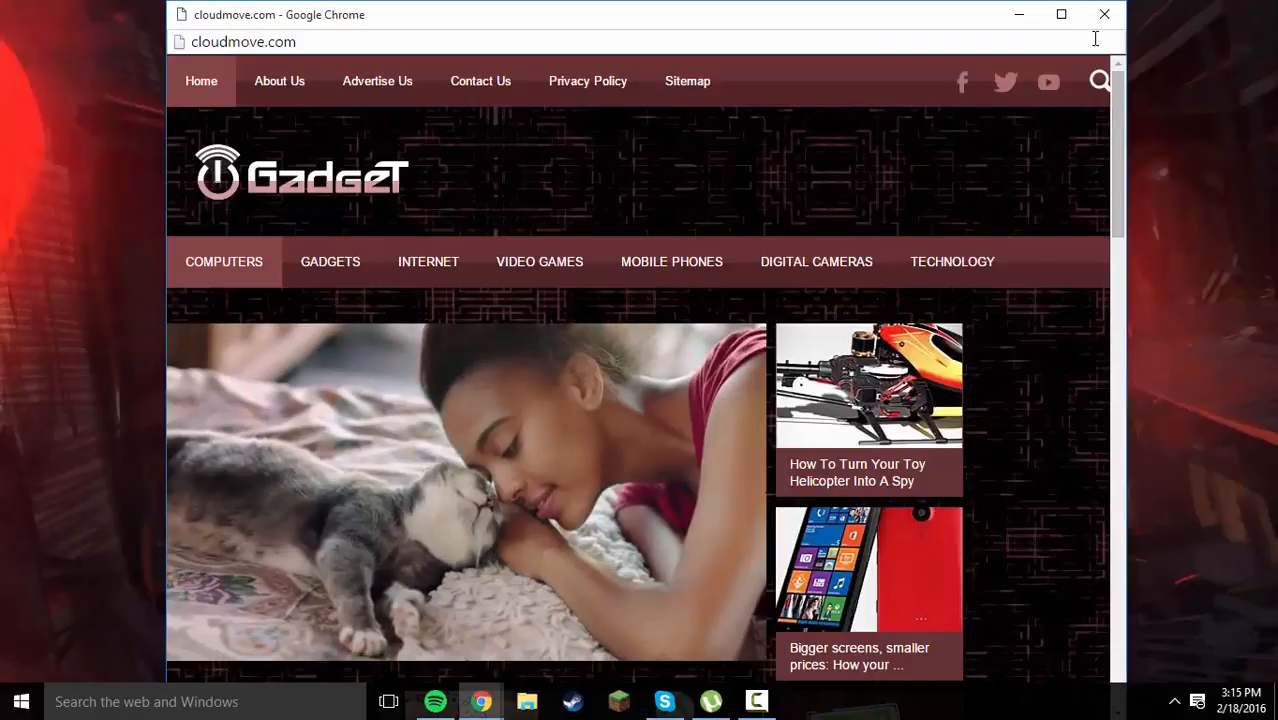
Close the ad popup and sign in to the launcher with username 'IEatA'
{"action": "left_click", "coordinate": [802, 700]}
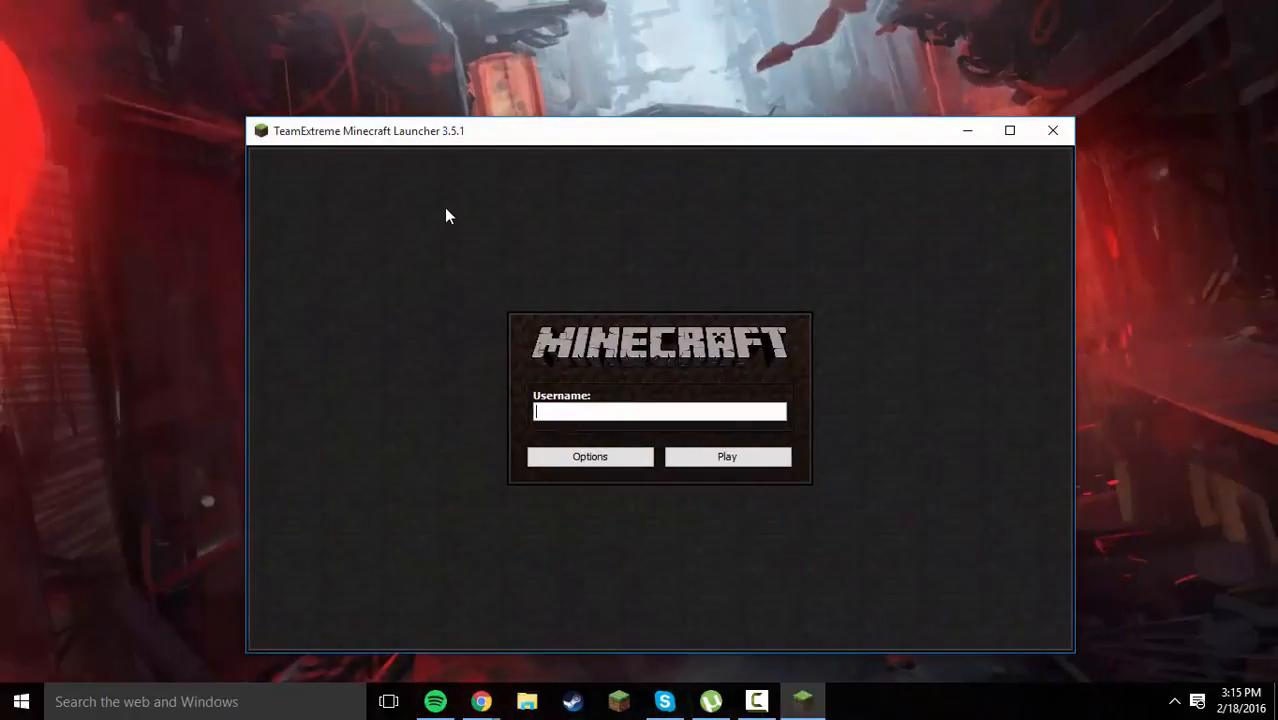
{"action": "mouse_move", "coordinate": [620, 348]}
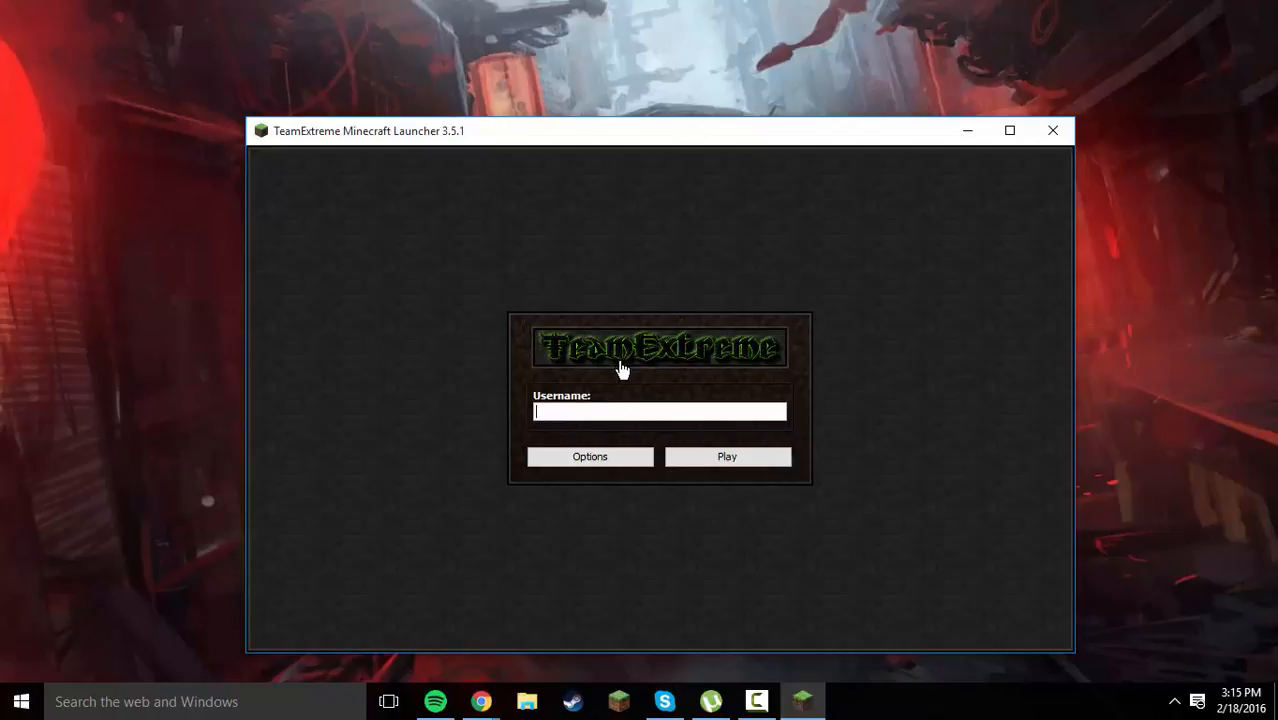
{"action": "mouse_move", "coordinate": [612, 364]}
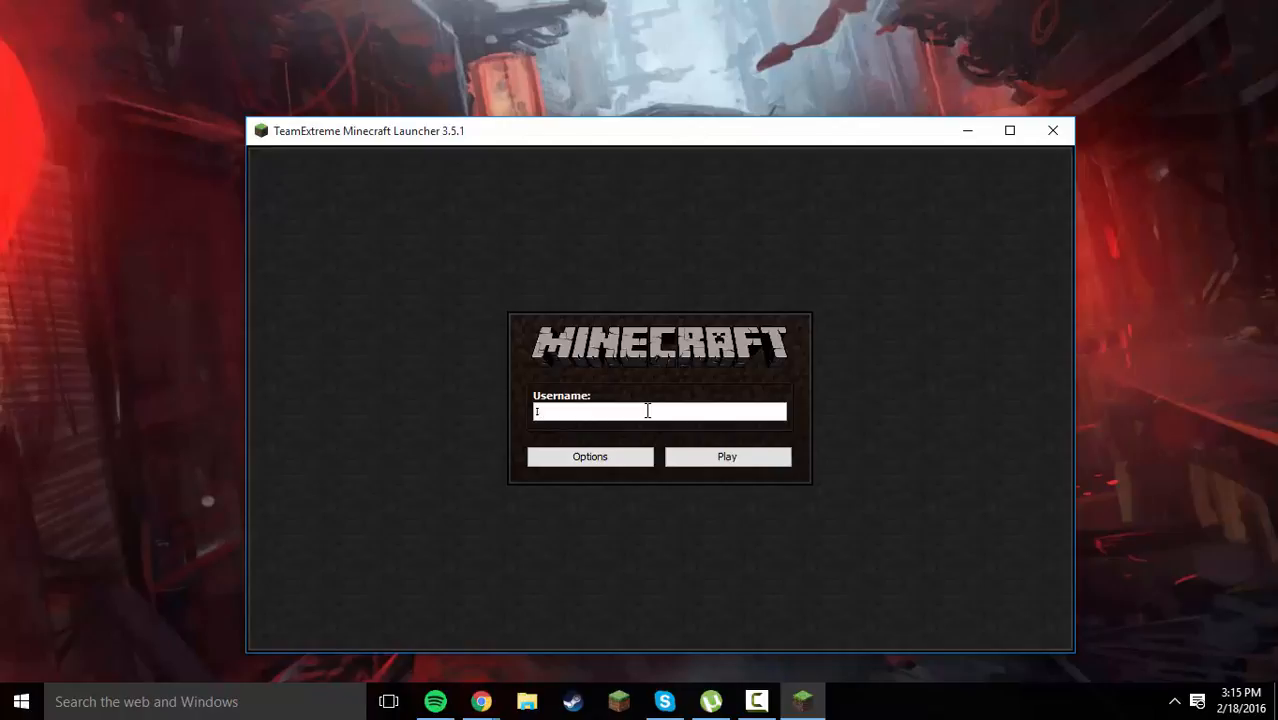
{"action": "type", "text": "IEatA"}
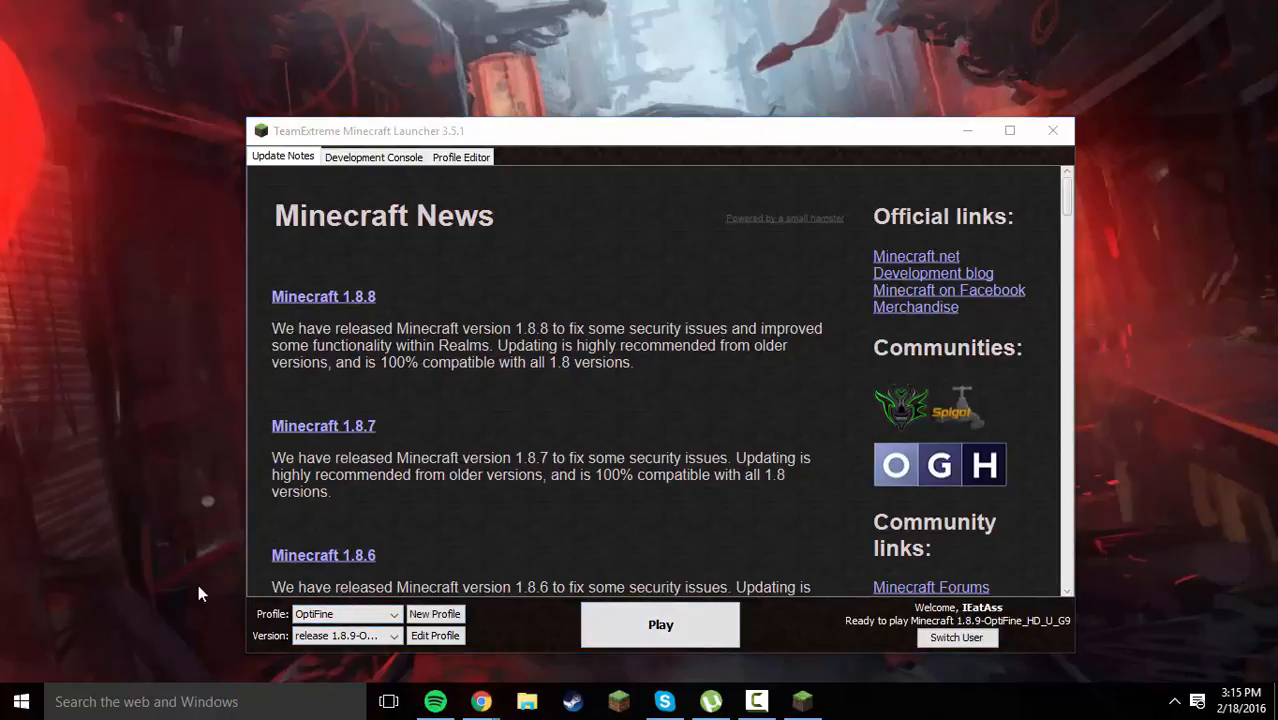
Select the OptiFine profile in the launcher, then bring up File Explorer at Quick access
{"action": "left_click", "coordinate": [344, 614]}
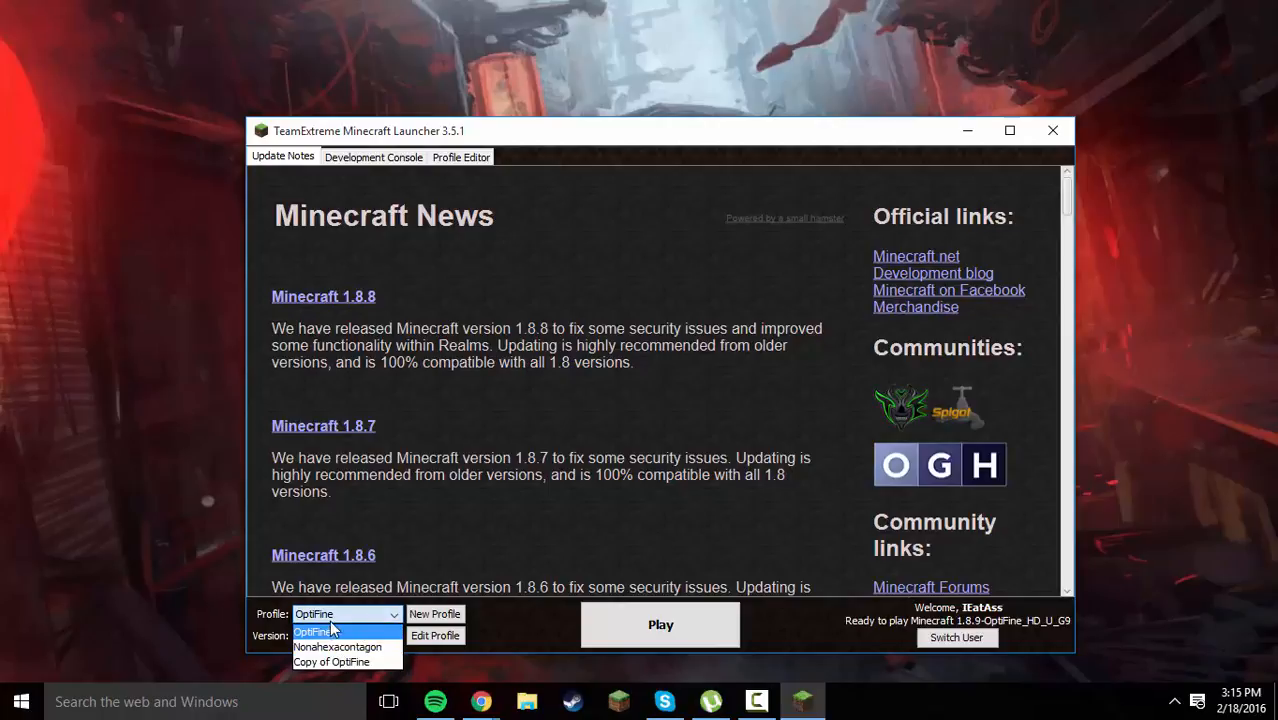
{"action": "left_click", "coordinate": [320, 630]}
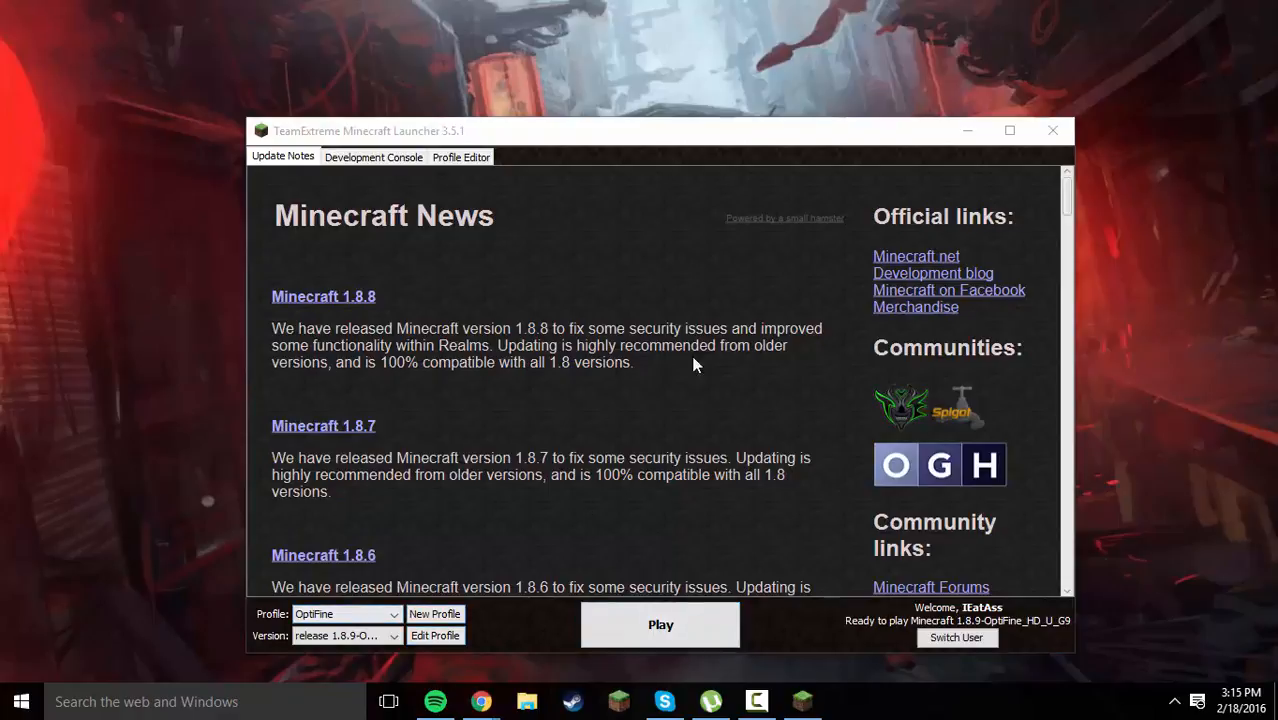
{"action": "mouse_move", "coordinate": [564, 136]}
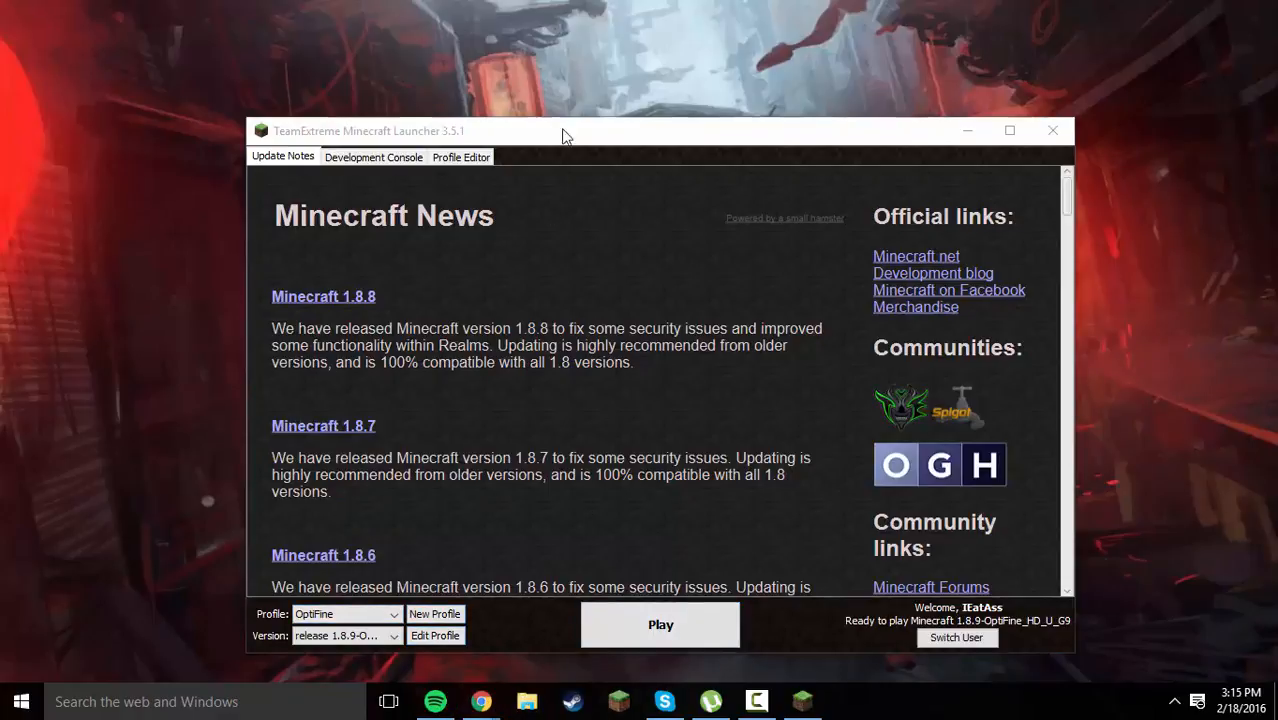
{"action": "left_click", "coordinate": [526, 700]}
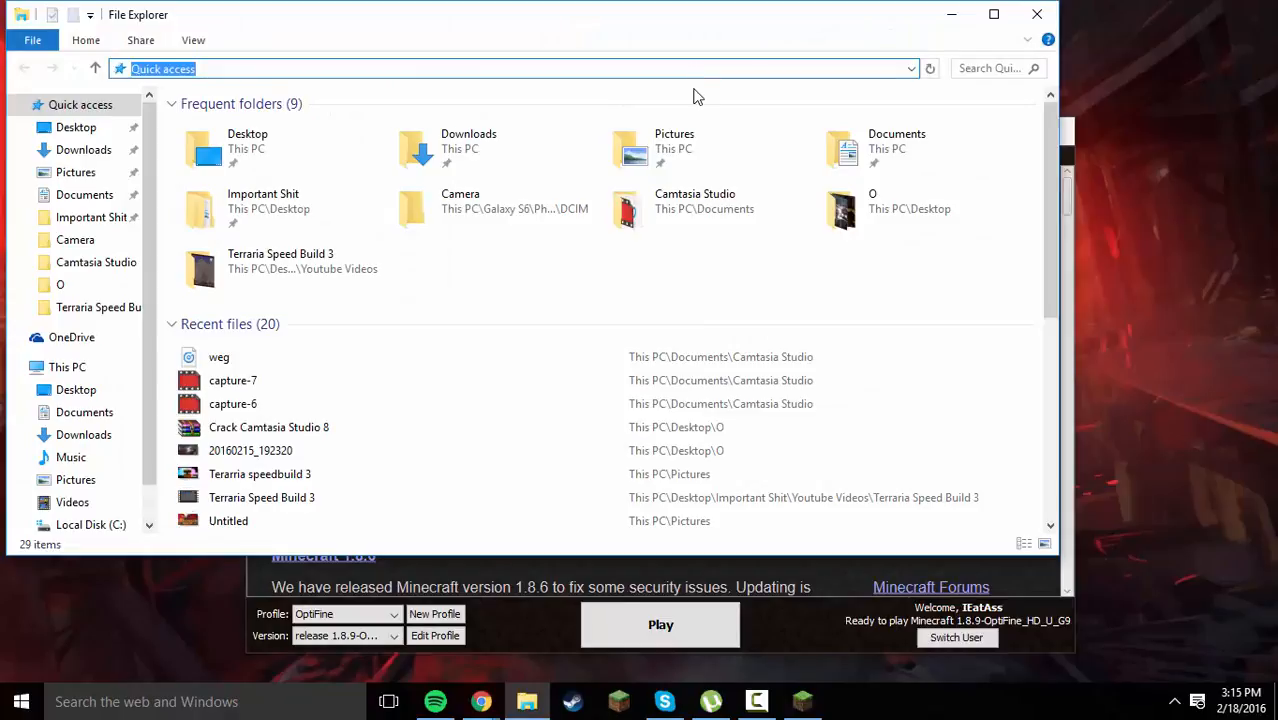
Navigate to %appdata% Roaming and view the contents of the .minecraft folder
{"action": "type", "text": "%appdata"}
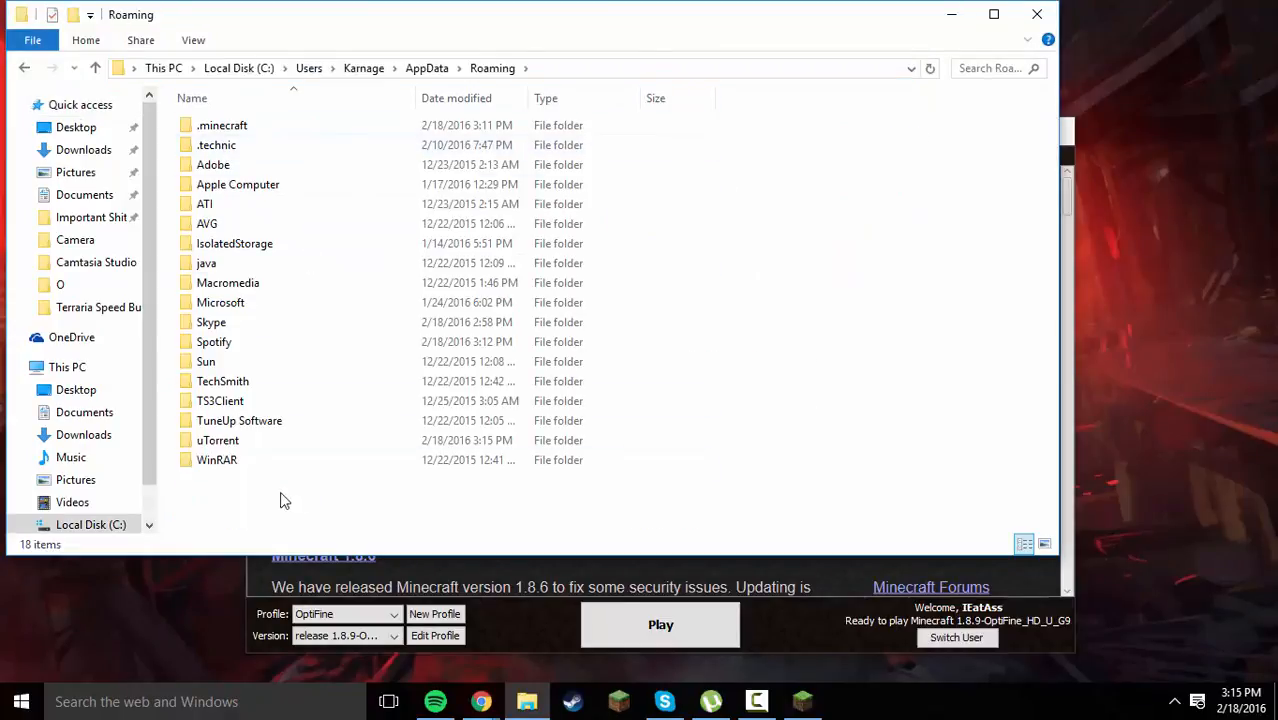
{"action": "double_click", "coordinate": [220, 124]}
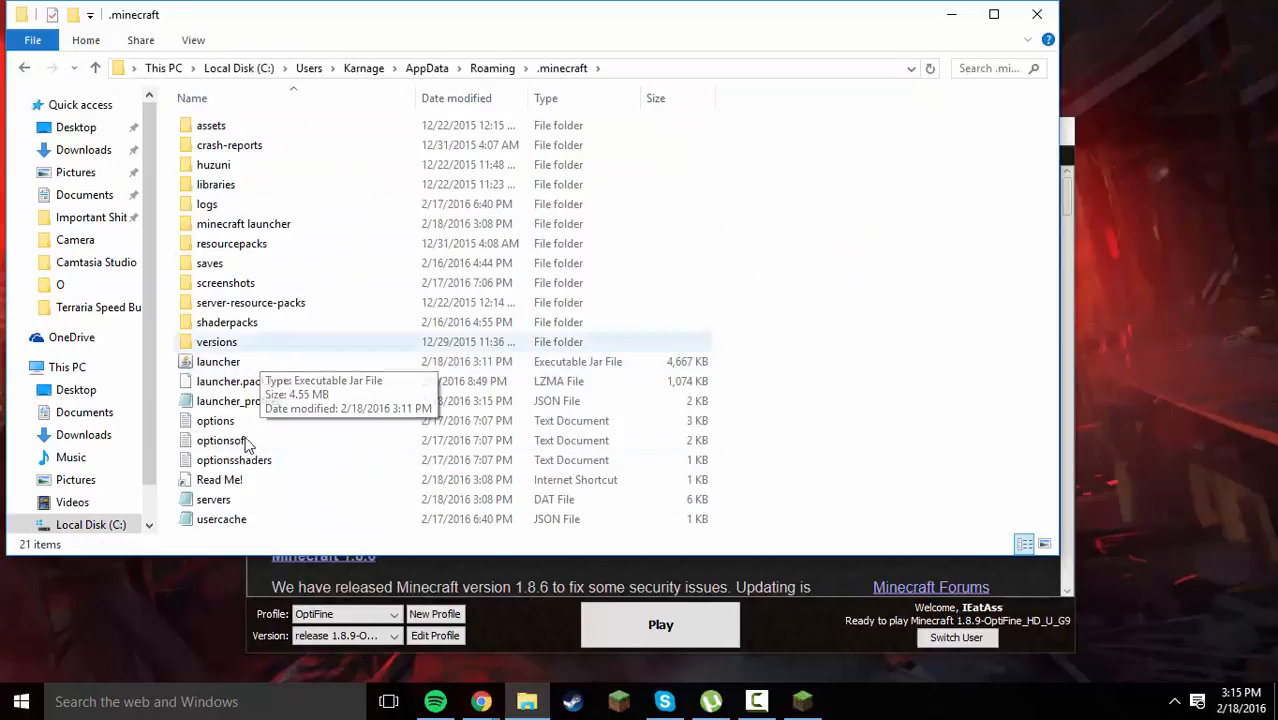
{"action": "mouse_move", "coordinate": [642, 84]}
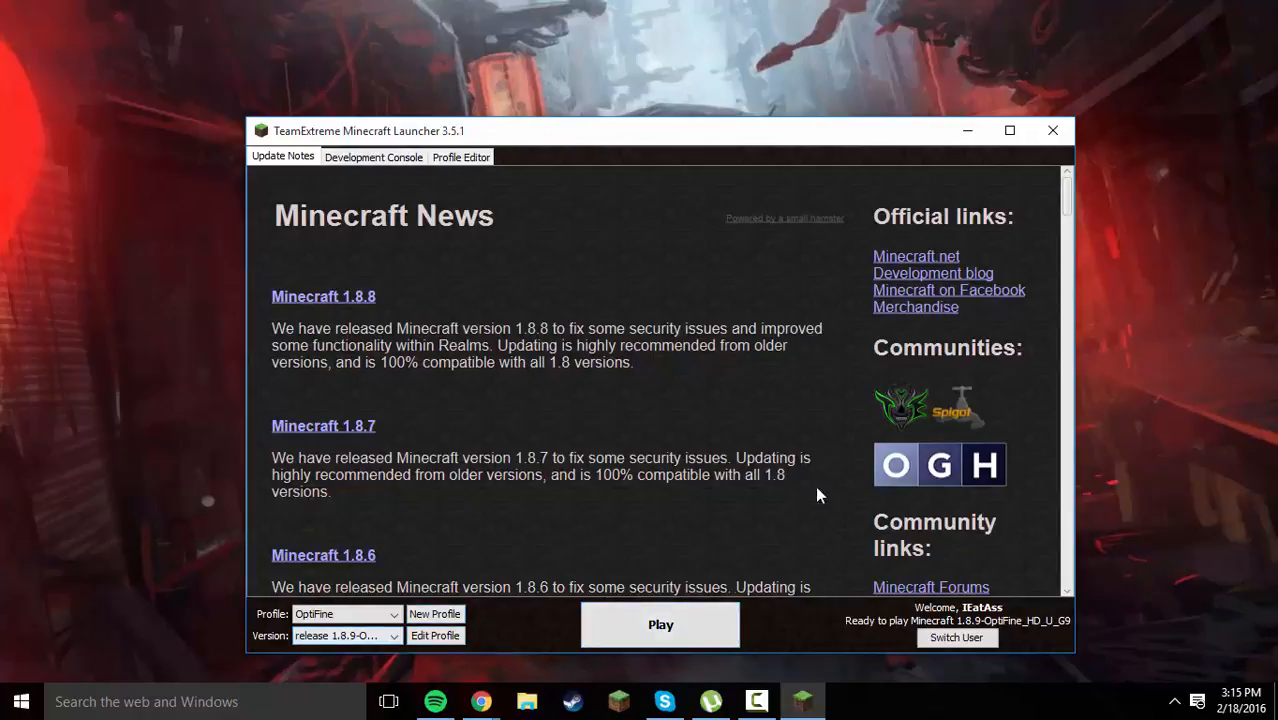
Launch Minecraft 1.8.9 with the OptiFine profile from the launcher
{"action": "left_click", "coordinate": [660, 624]}
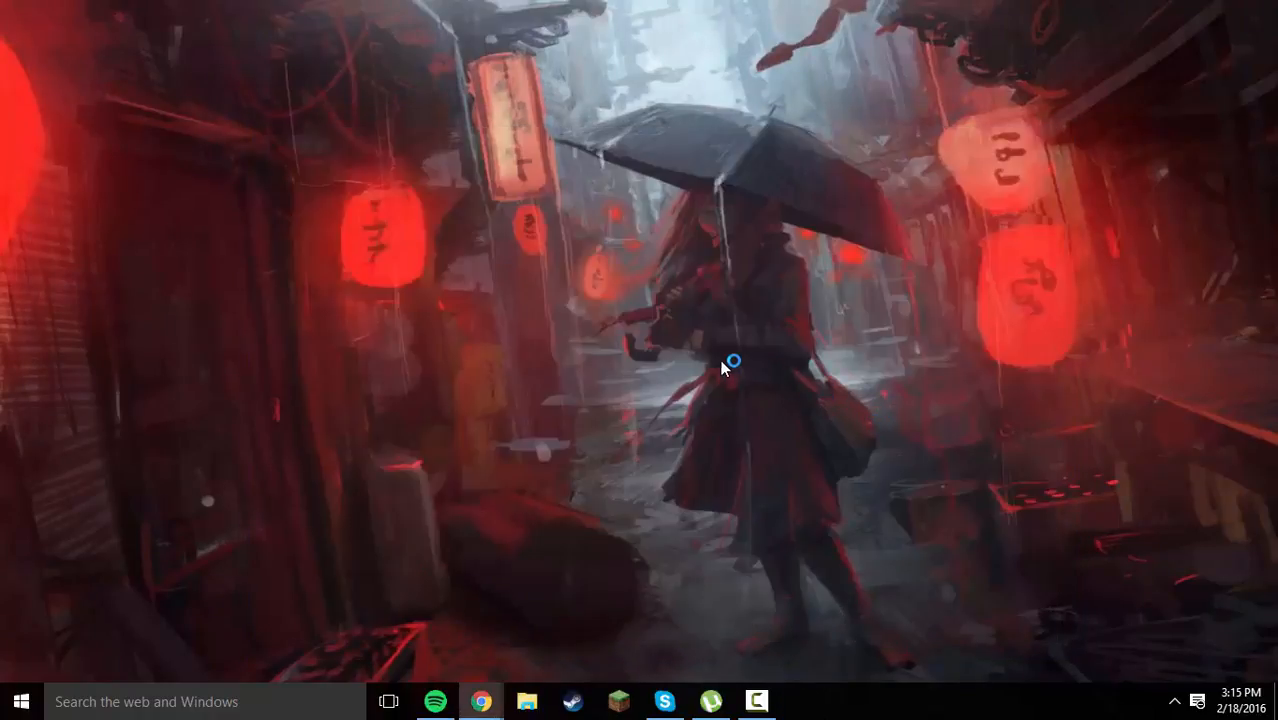
{"action": "mouse_move", "coordinate": [728, 296]}
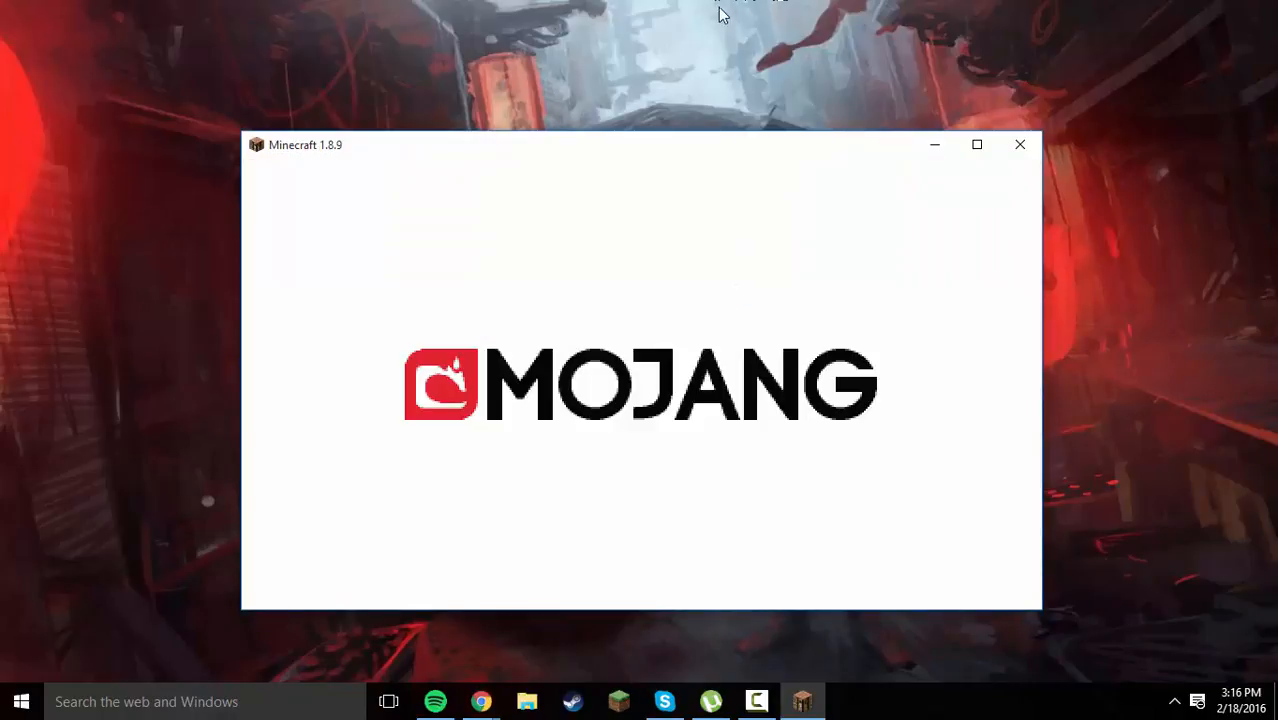
{"action": "mouse_move", "coordinate": [756, 68]}
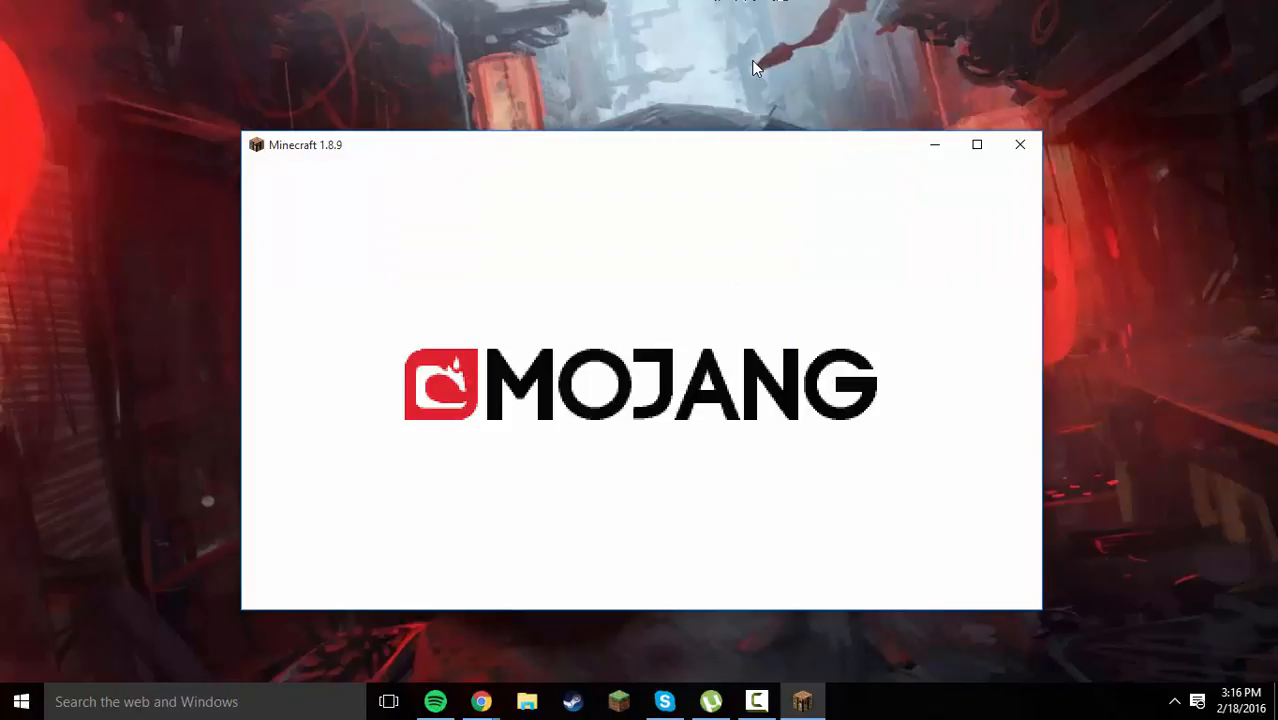
{"action": "mouse_move", "coordinate": [752, 62]}
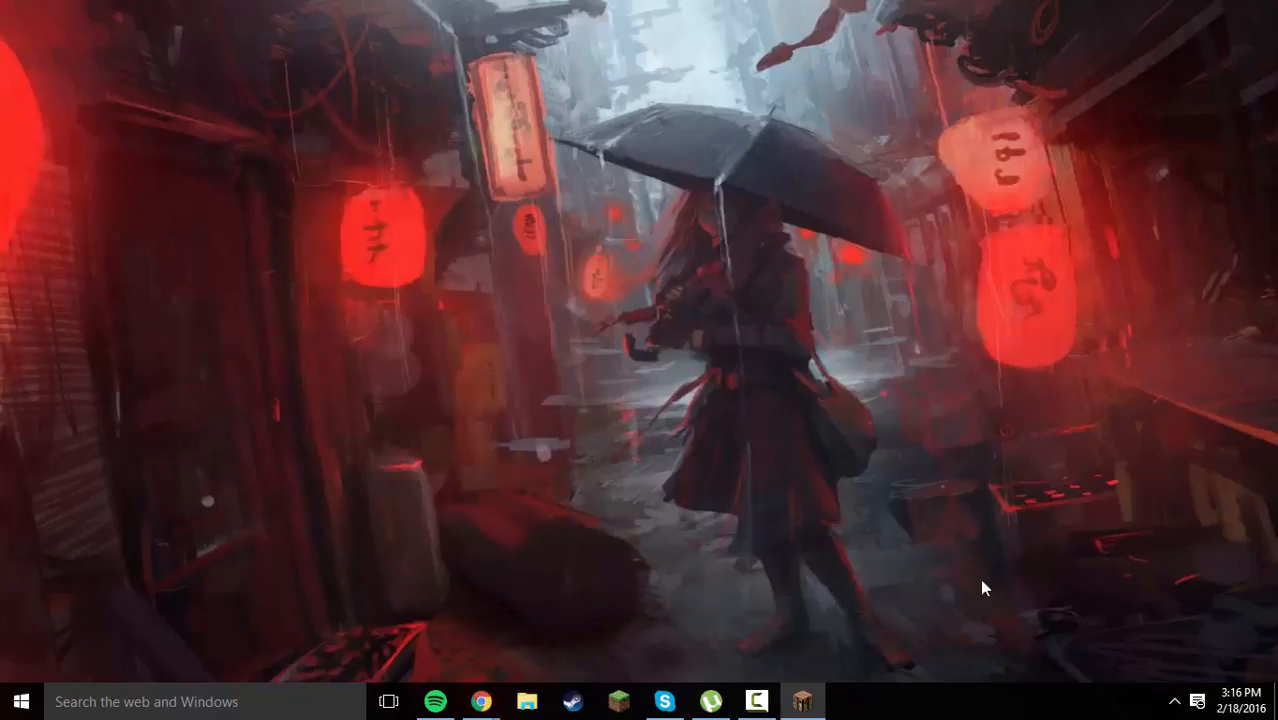
{"action": "mouse_move", "coordinate": [764, 596]}
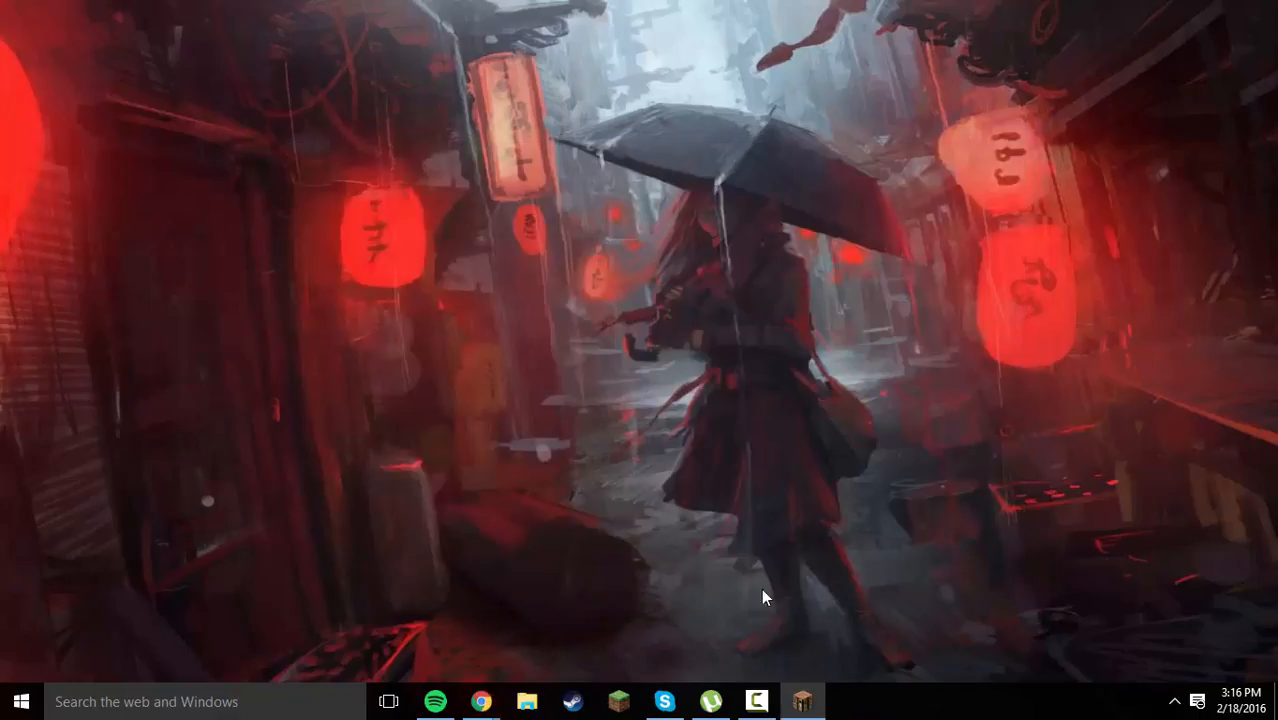
Apply Sildurs Vibrant Shaders v1.10 Medium in Video Settings, then pause to quit to the title screen
{"action": "left_click", "coordinate": [804, 700]}
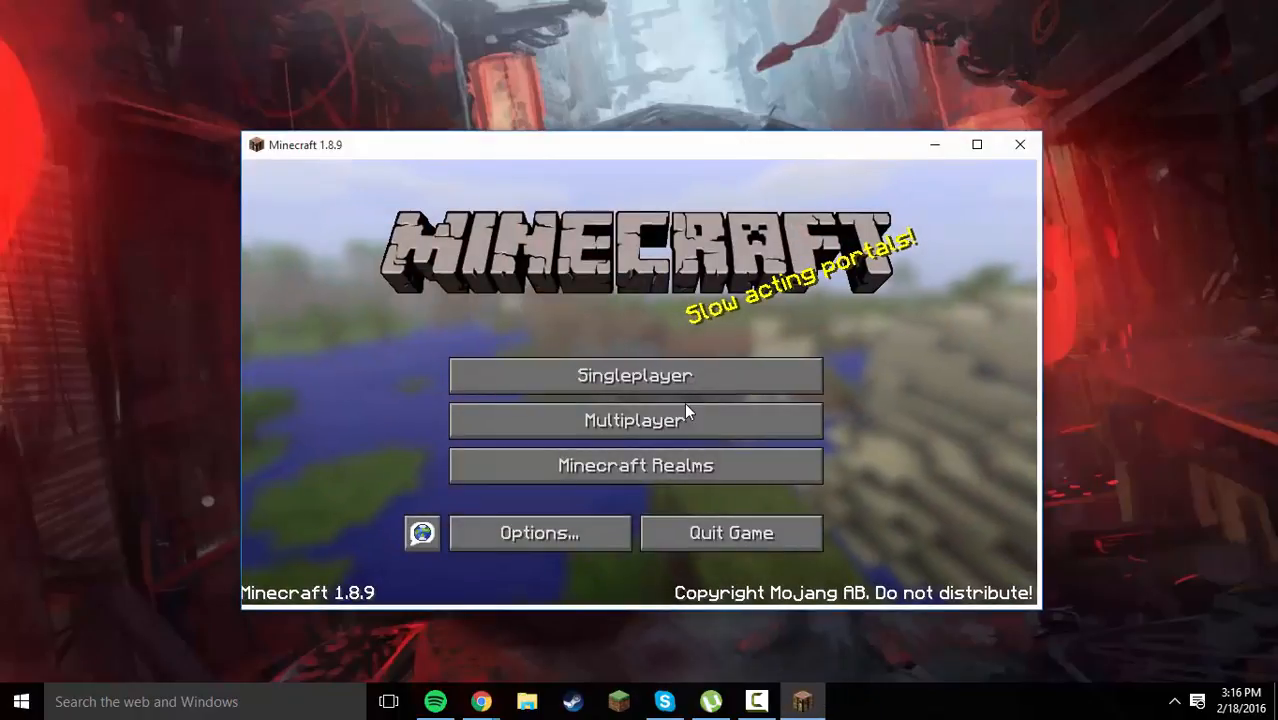
{"action": "left_click", "coordinate": [540, 532]}
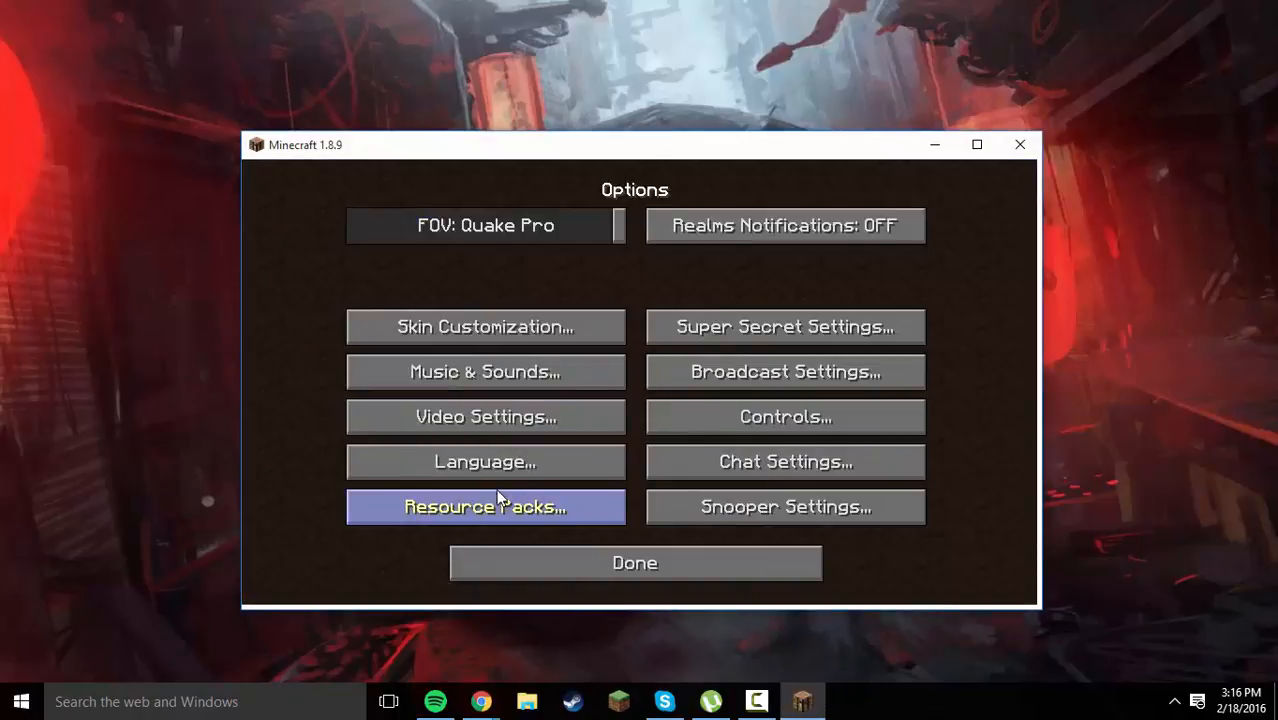
{"action": "mouse_move", "coordinate": [484, 416]}
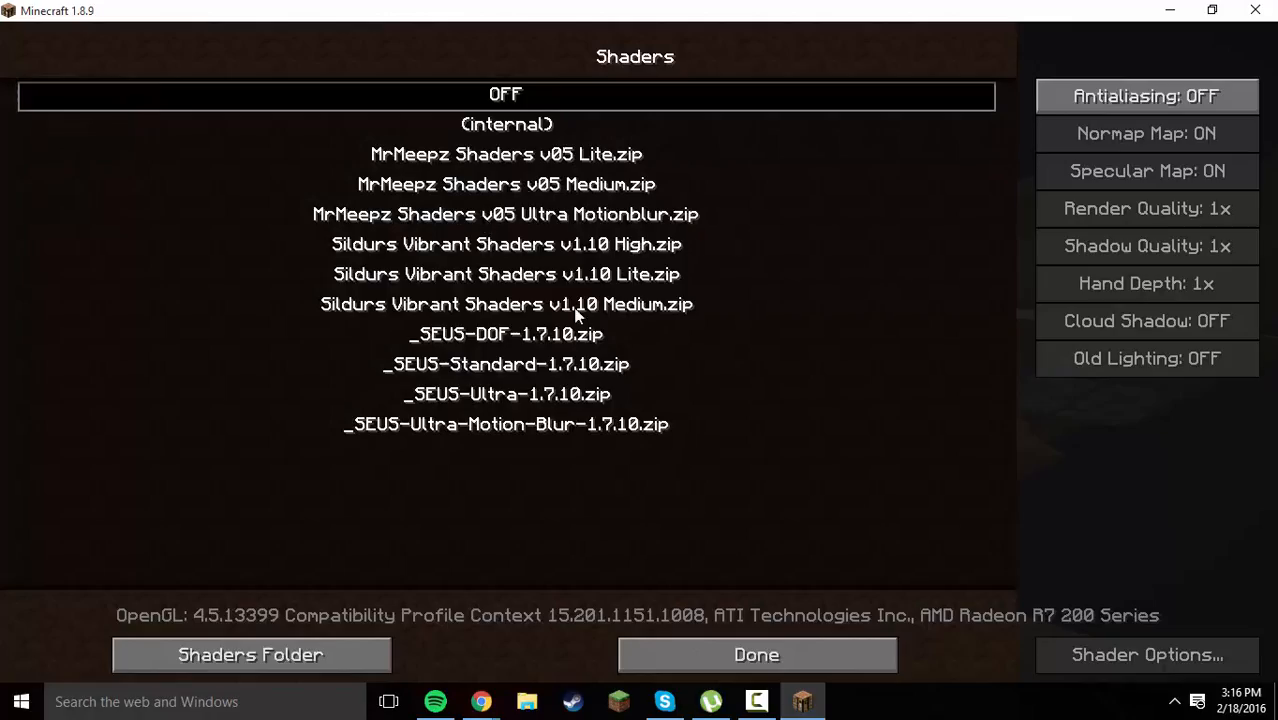
{"action": "mouse_move", "coordinate": [530, 318]}
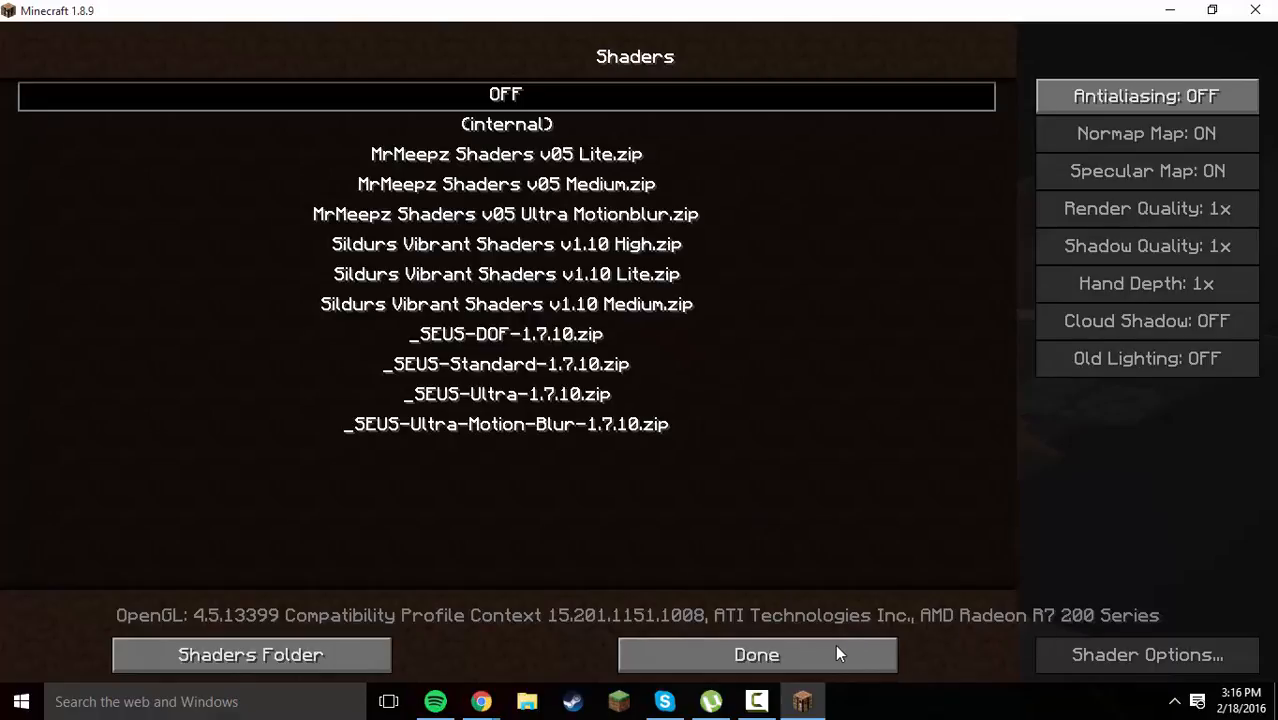
{"action": "mouse_move", "coordinate": [838, 644]}
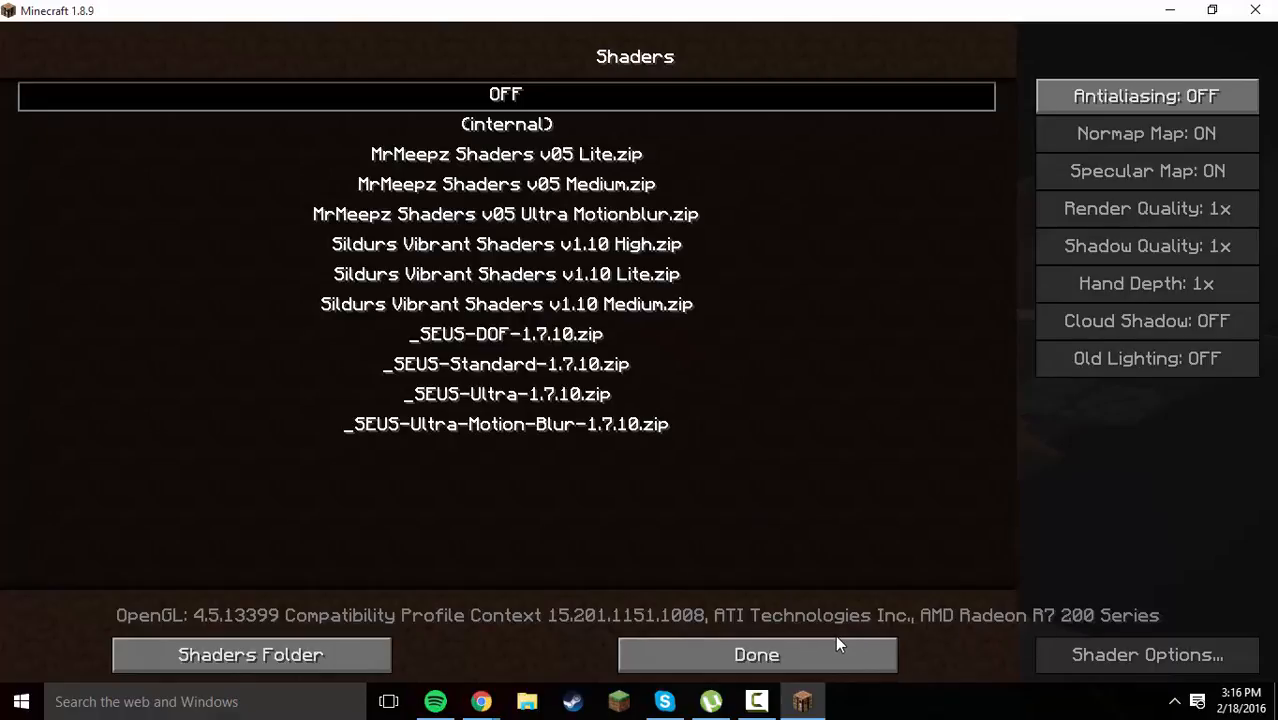
{"action": "left_click", "coordinate": [756, 654]}
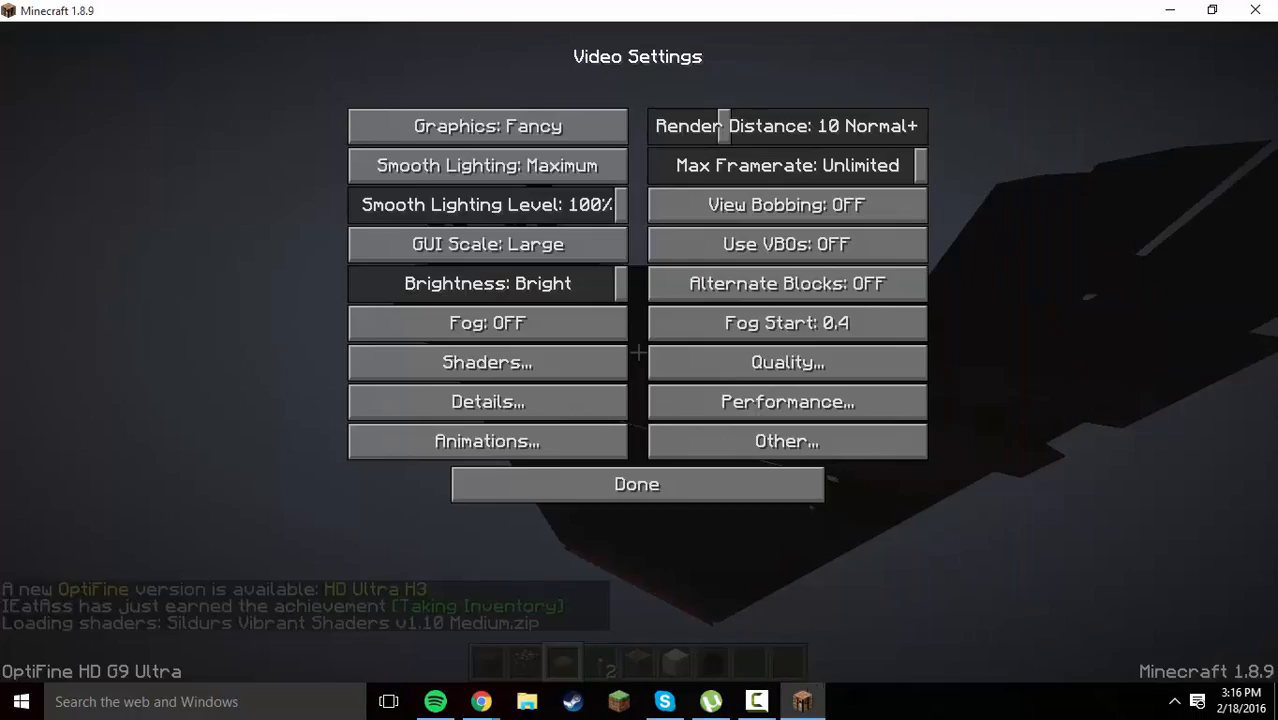
{"action": "left_click", "coordinate": [636, 484]}
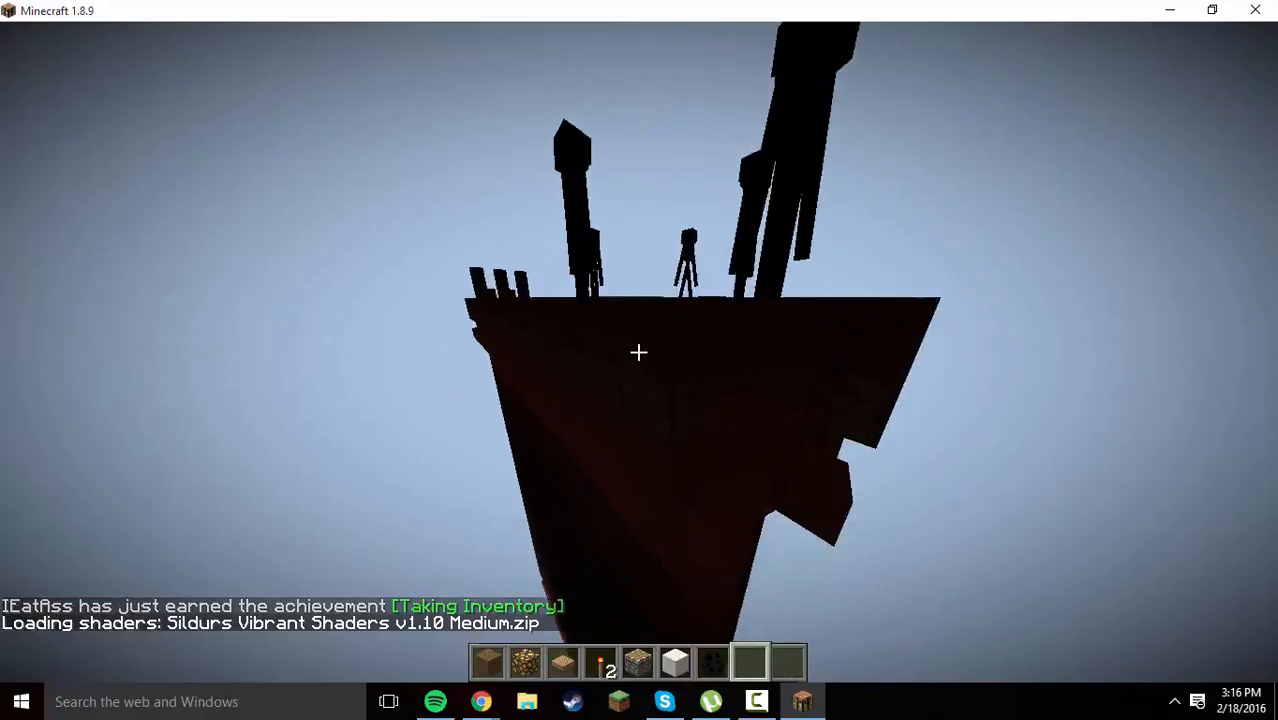
{"action": "key", "text": "Escape"}
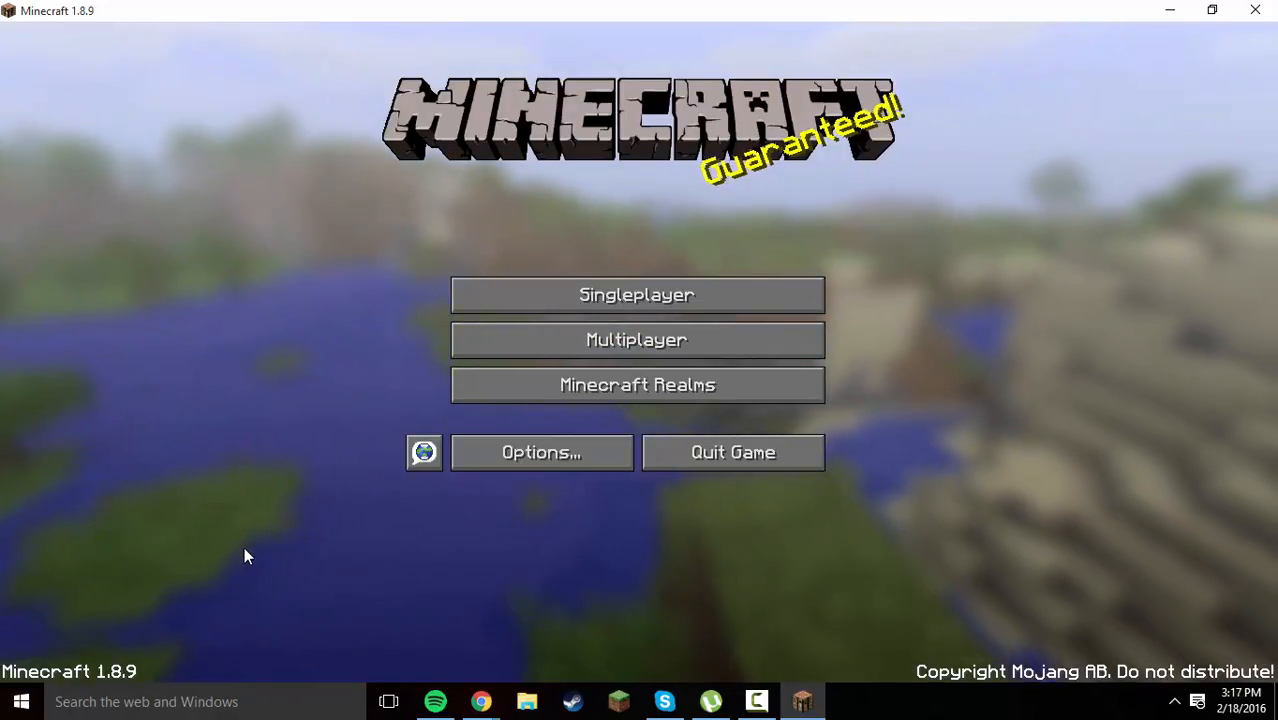
Switch to the browser and open the MC Index cracked servers result from Bing
{"action": "left_click", "coordinate": [540, 452]}
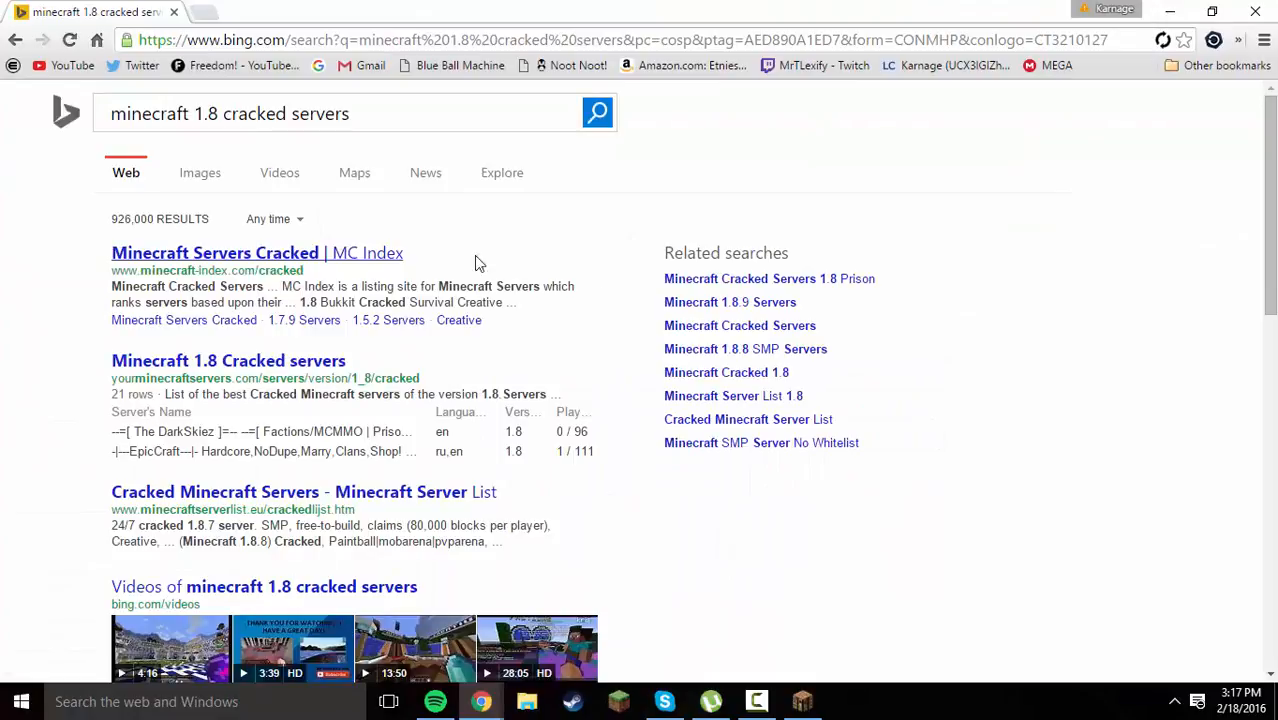
{"action": "left_click", "coordinate": [256, 252]}
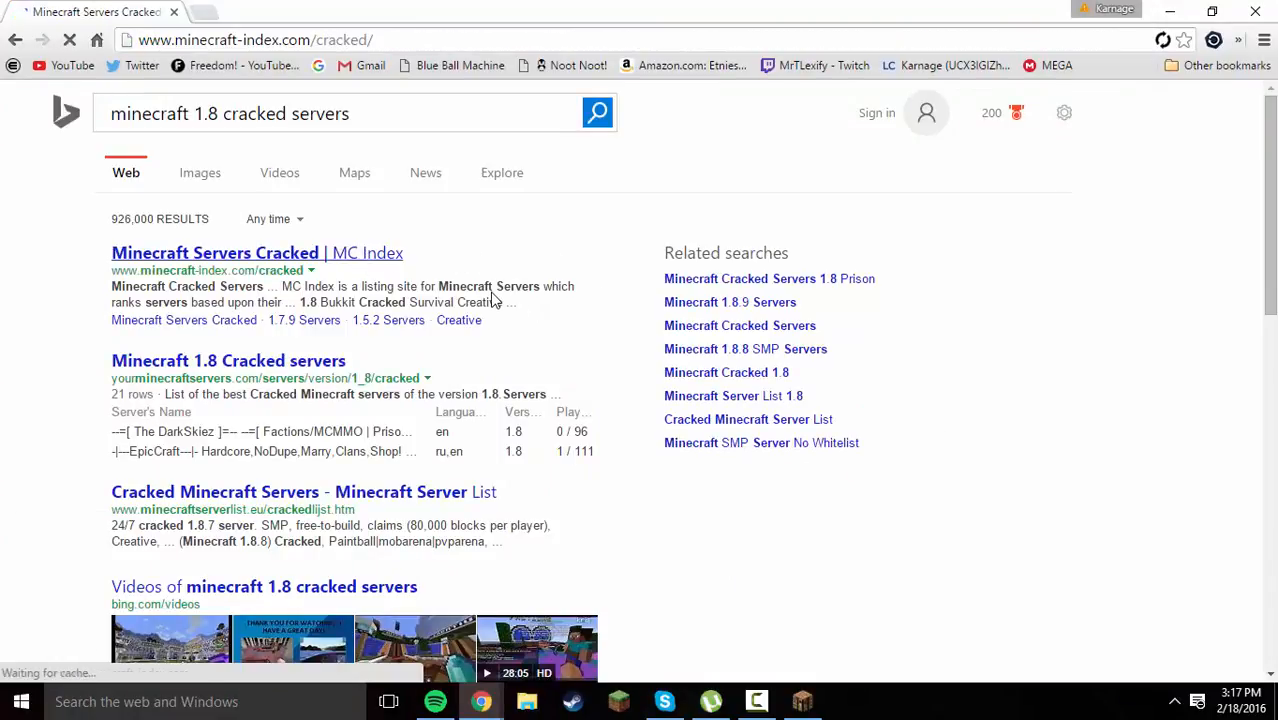
{"action": "left_click", "coordinate": [256, 252]}
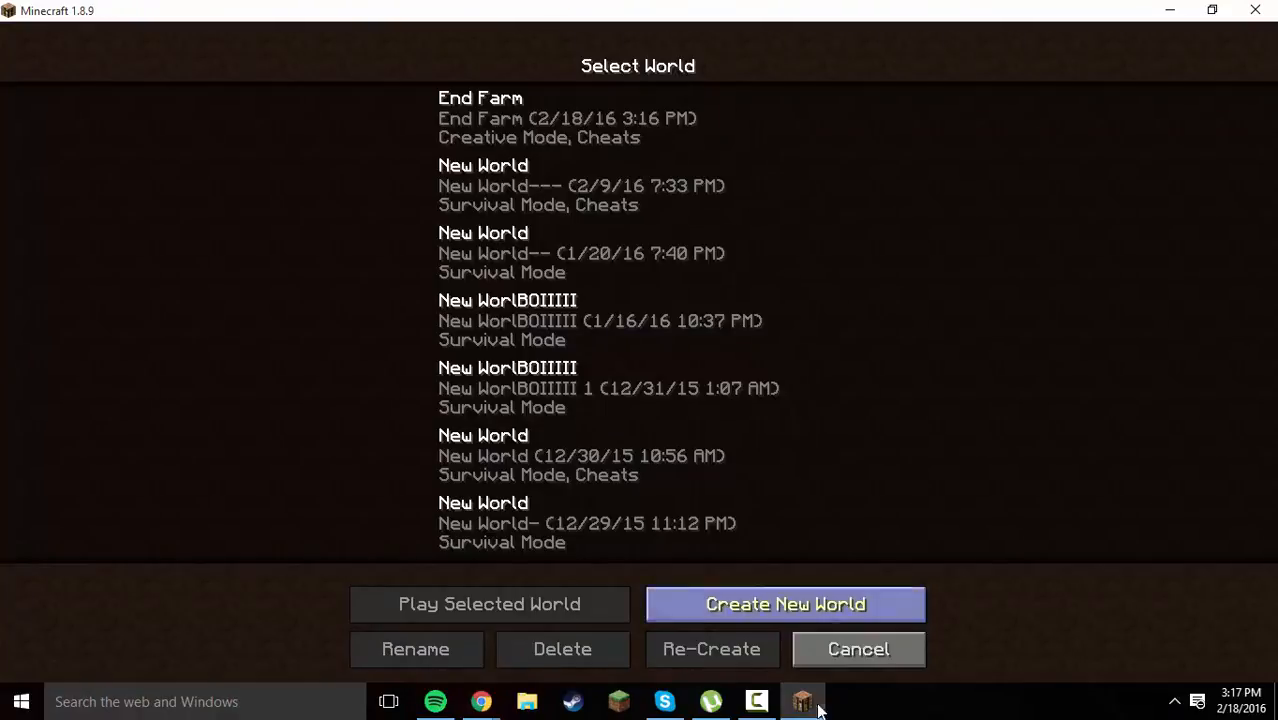
Leave the world list and join Play.BlazeVortex.com via Multiplayer Direct Connect
{"action": "left_click", "coordinate": [858, 648]}
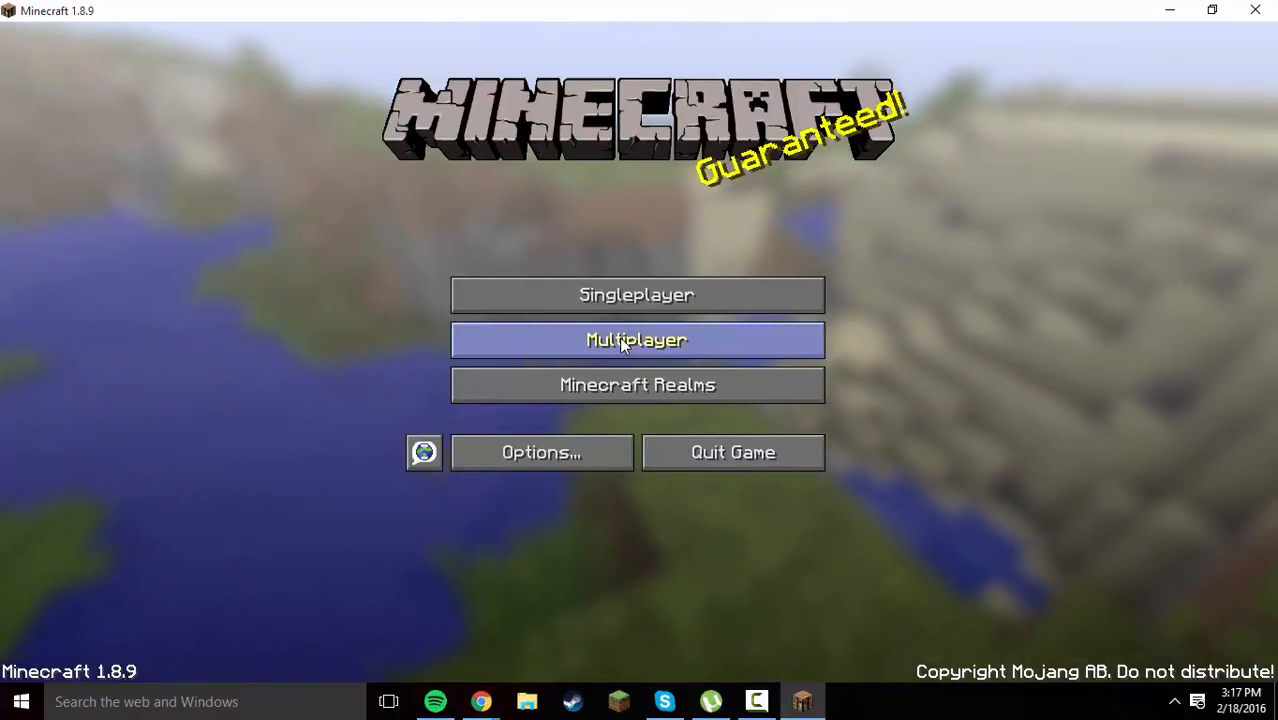
{"action": "mouse_move", "coordinate": [644, 522]}
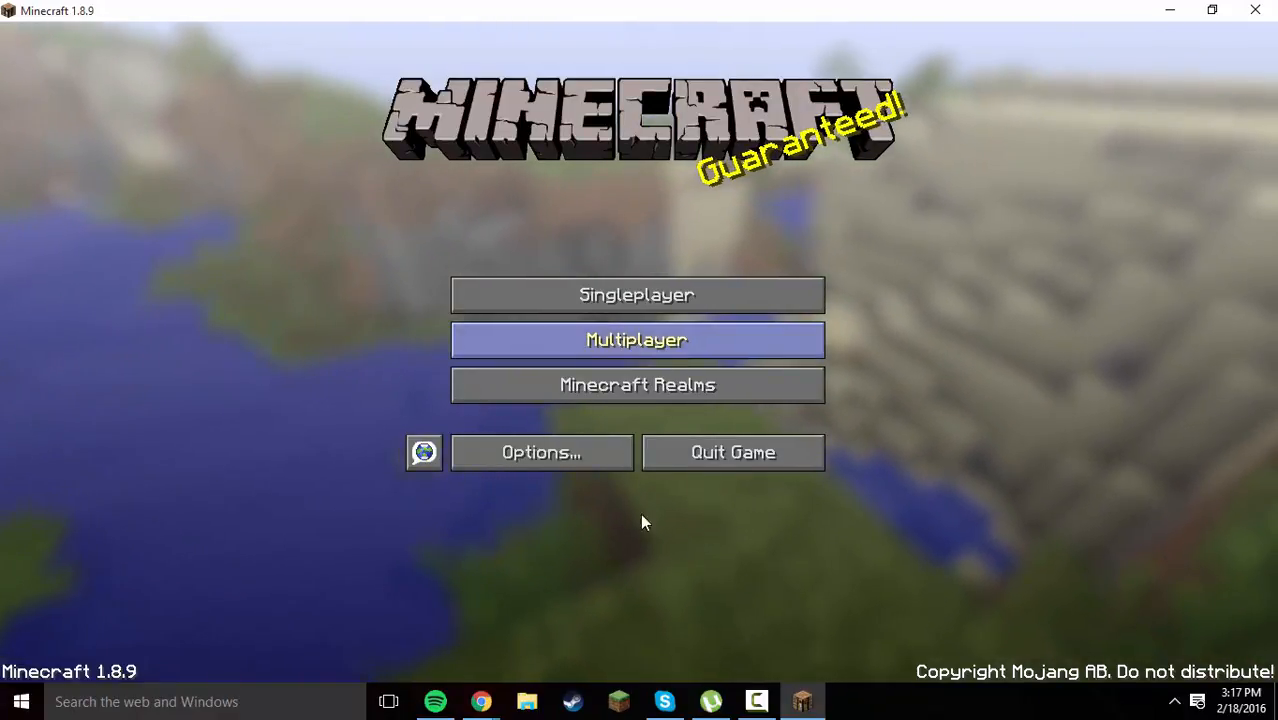
{"action": "left_click", "coordinate": [636, 340]}
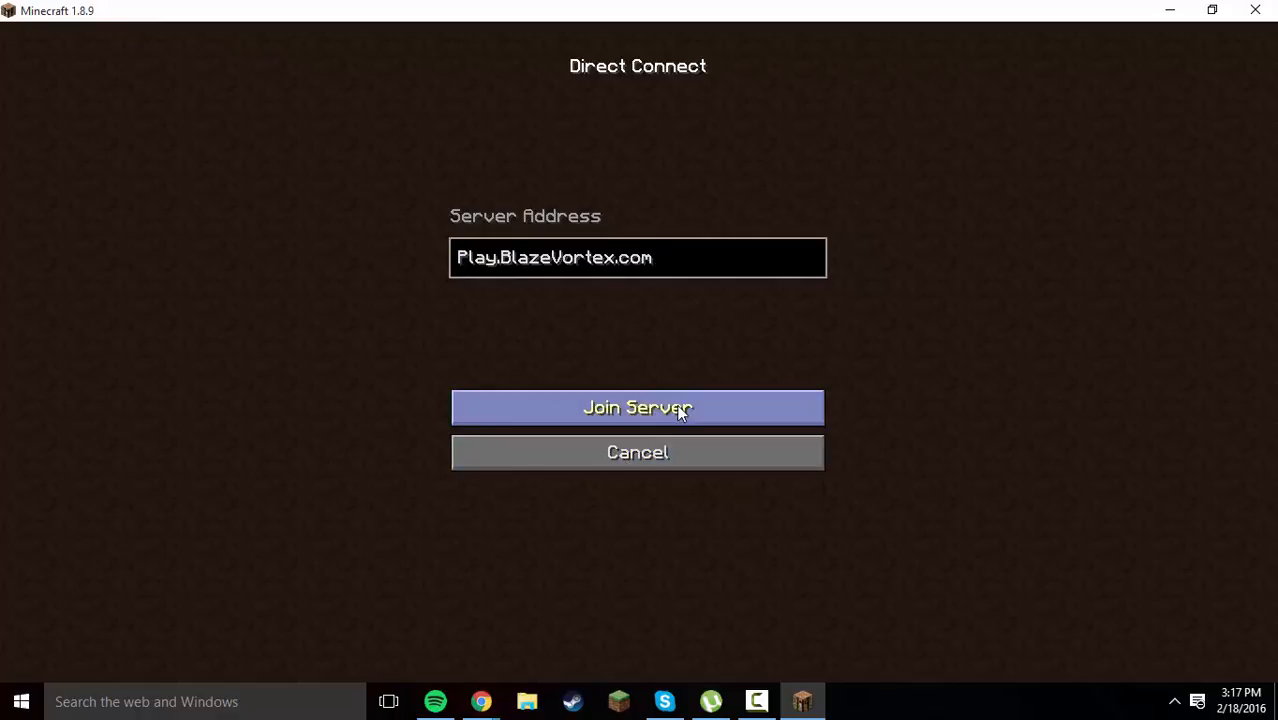
{"action": "left_click", "coordinate": [636, 408]}
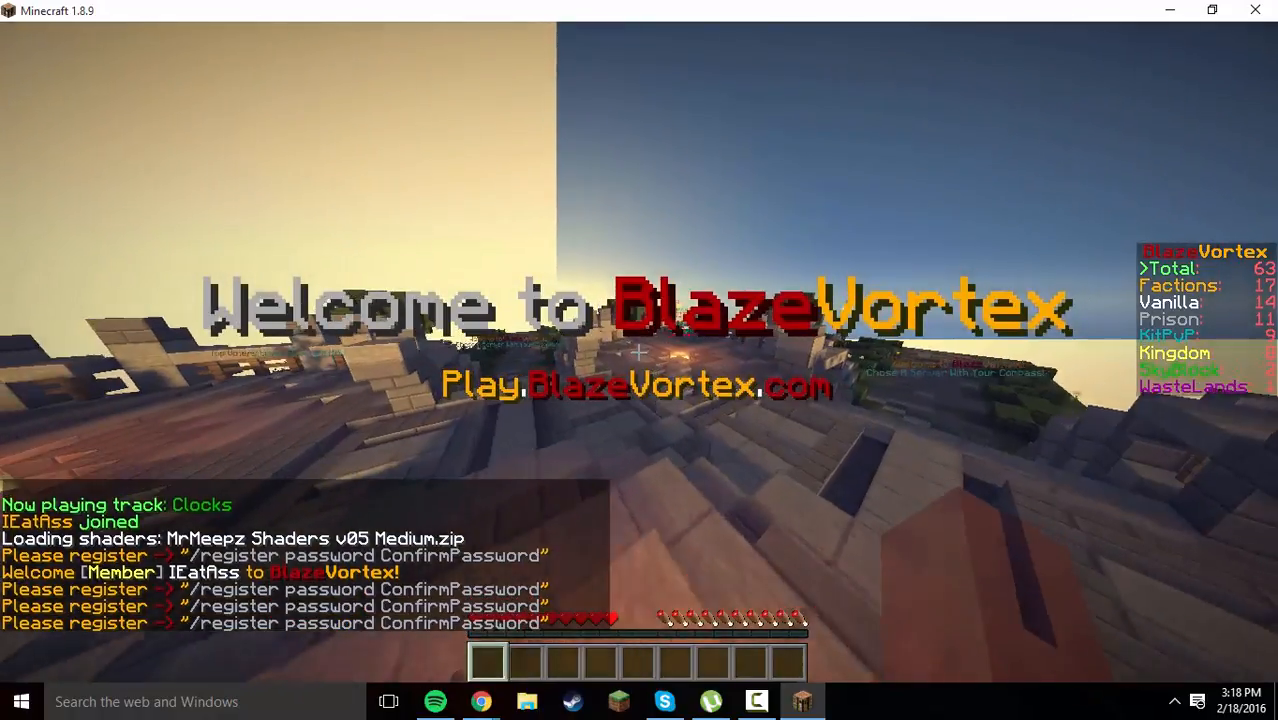
Send the /register command with the password in chat to create a BlazeVortex account
{"action": "type", "text": "/register b"}
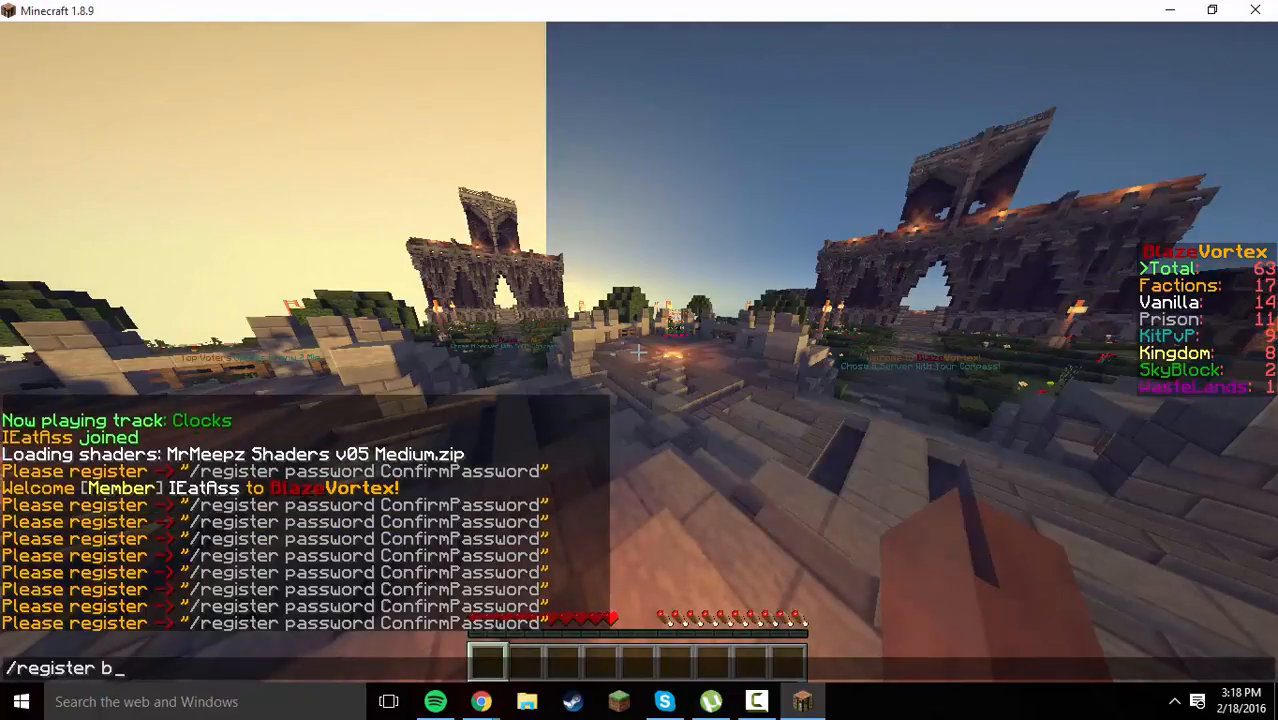
{"action": "type", "text": "oob"}
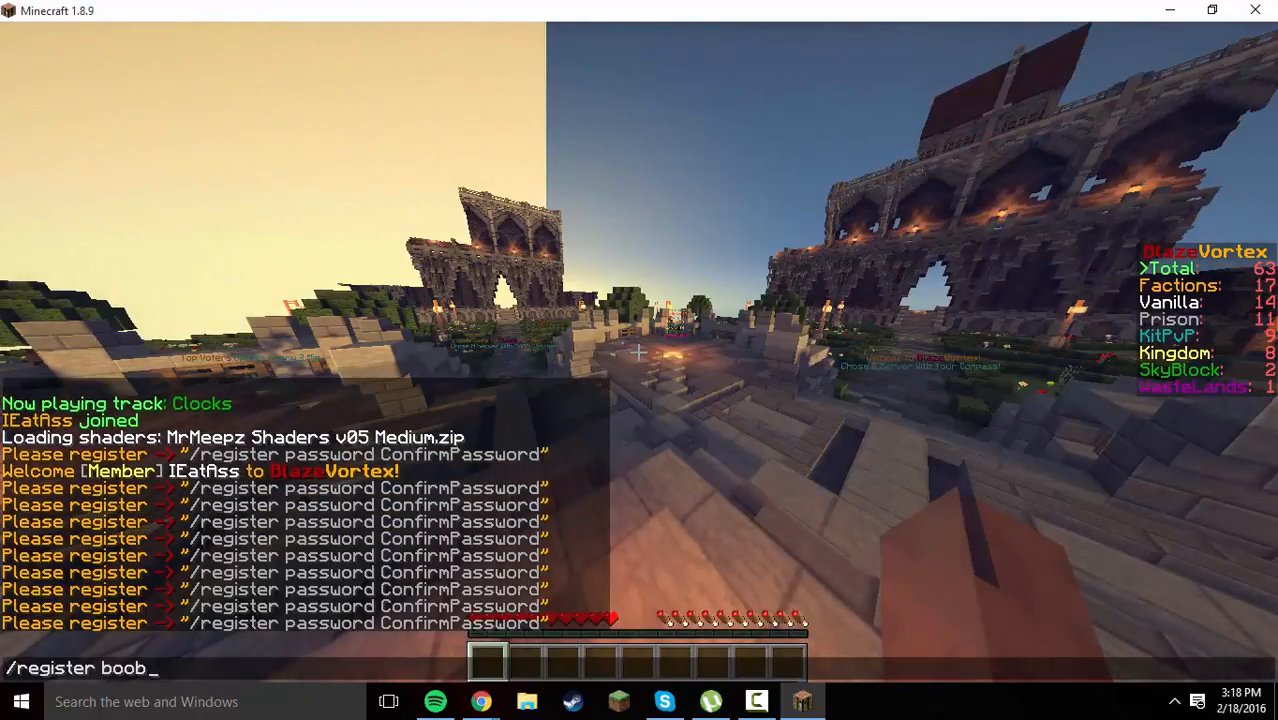
{"action": "key", "text": "enter"}
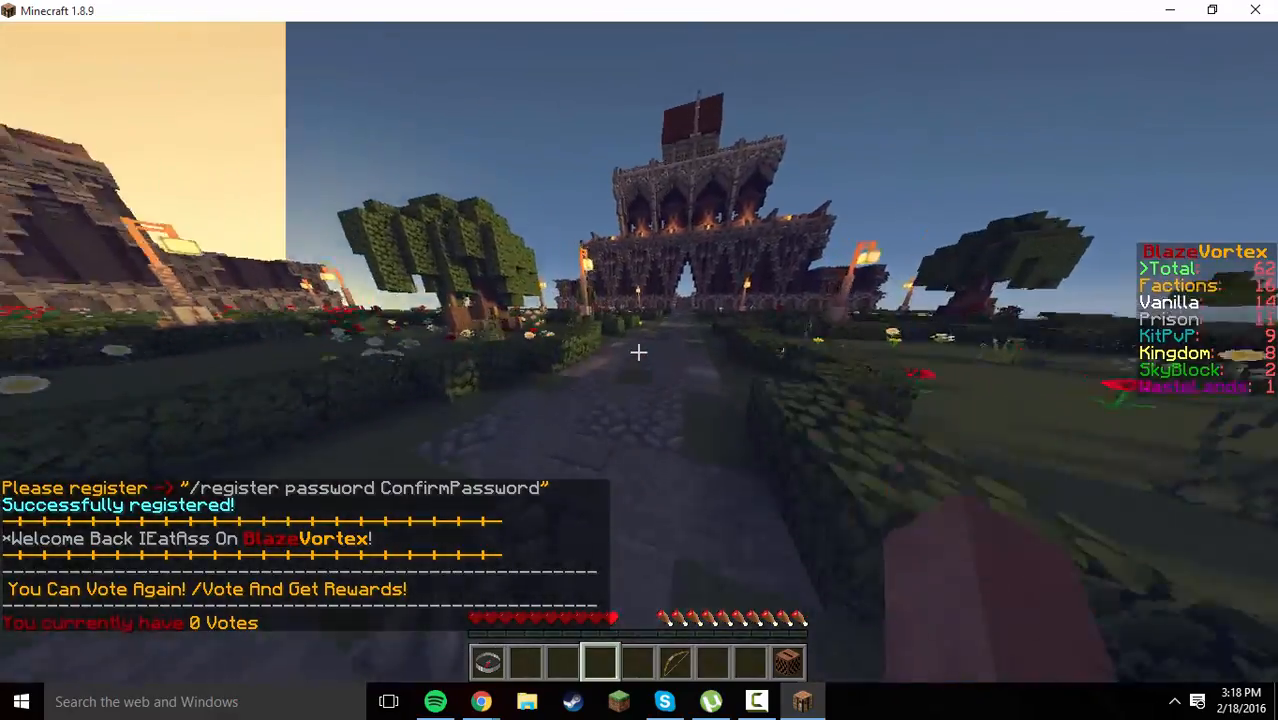
{"action": "mouse_move", "coordinate": [640, 360]}
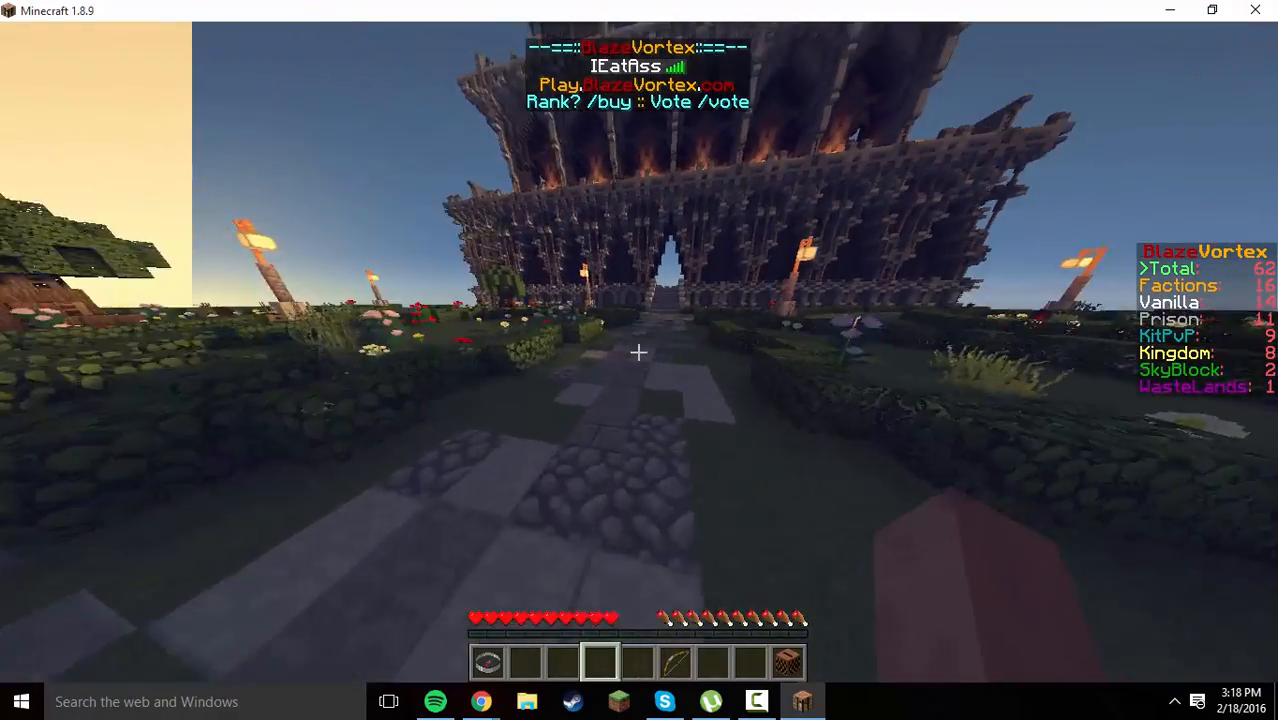
{"action": "mouse_move", "coordinate": [640, 352]}
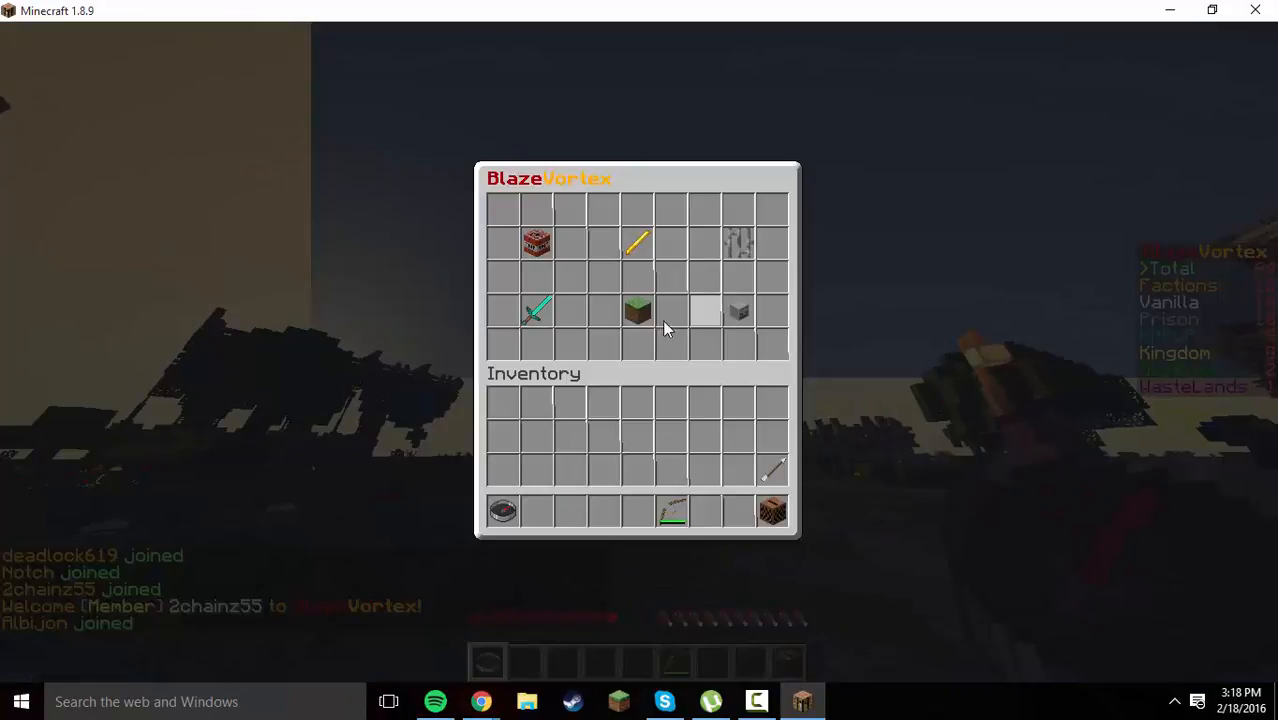
{"action": "mouse_move", "coordinate": [536, 244]}
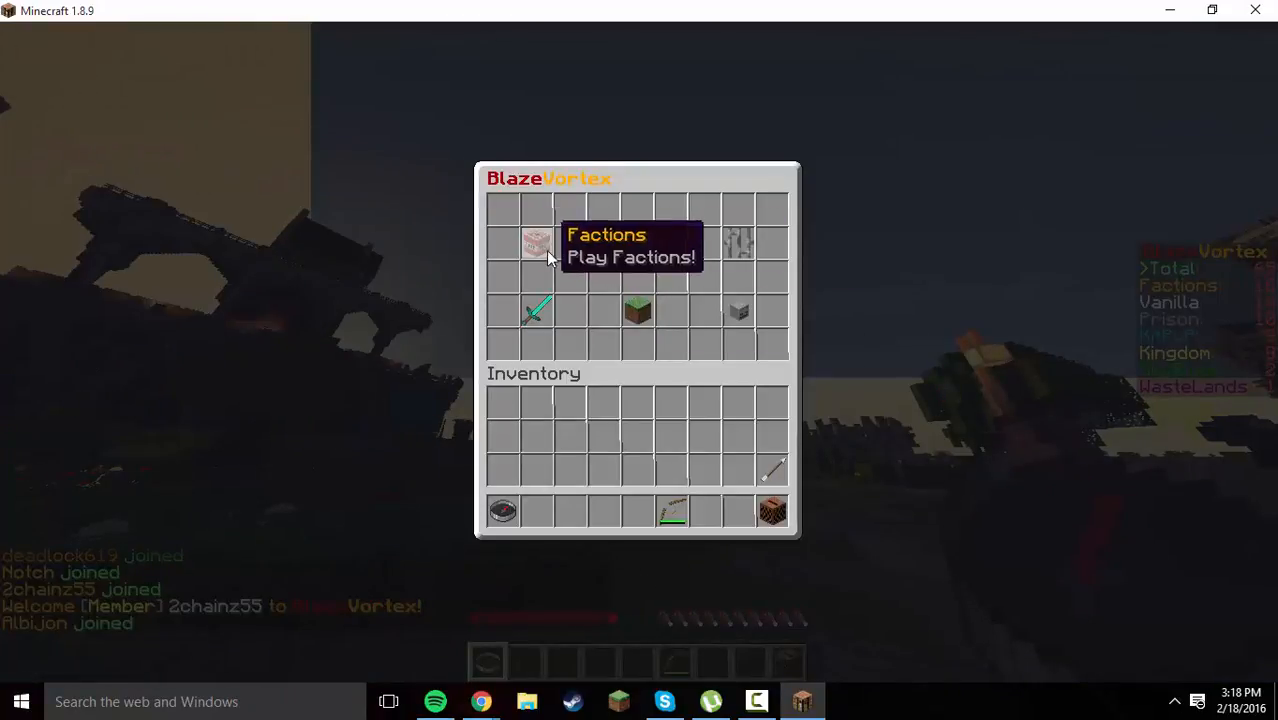
Choose Factions from the BlazeVortex server selector to travel to that game mode
{"action": "left_click", "coordinate": [536, 244]}
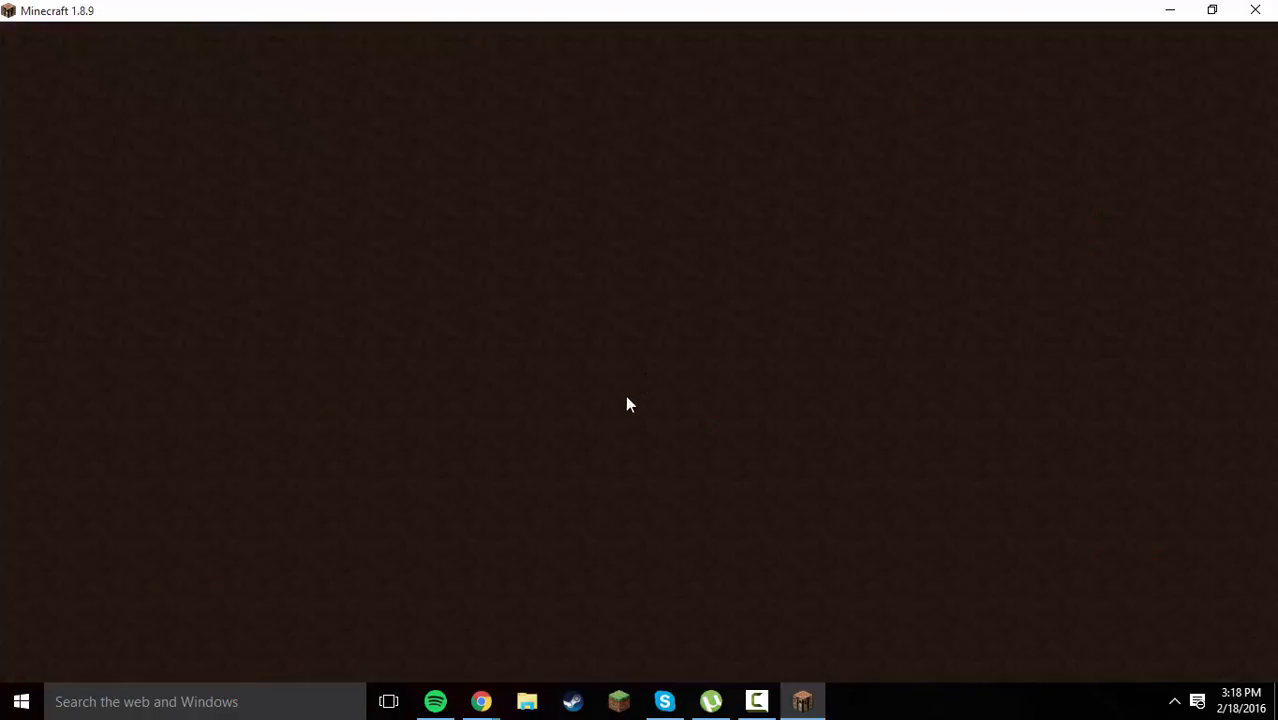